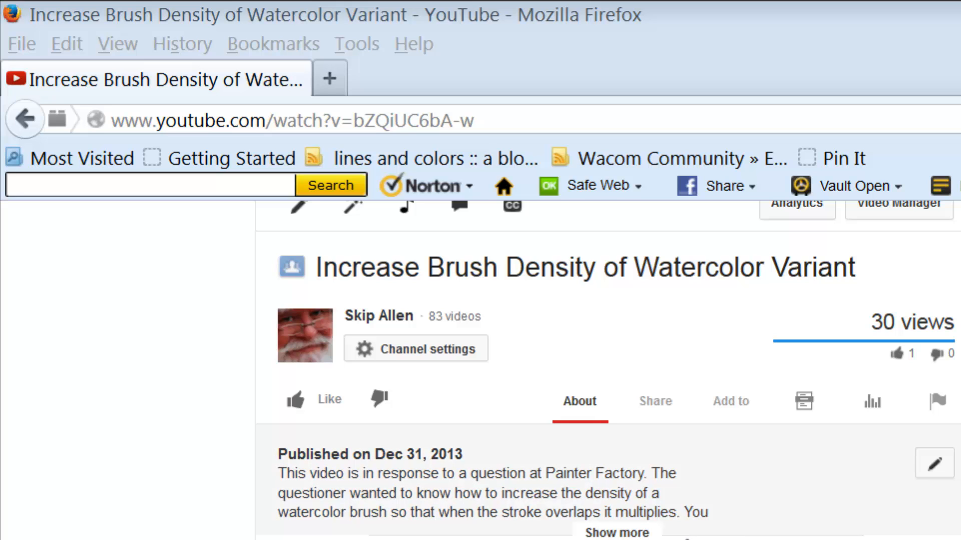
- Scroll the video page down to the comments with the Simple Water brush reply
scroll(down, 3)
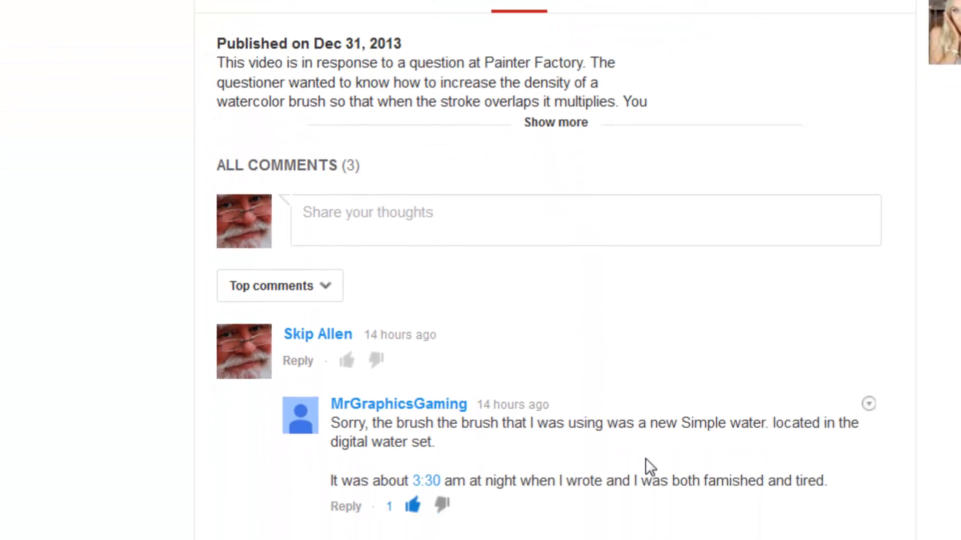
scroll(down, 3)
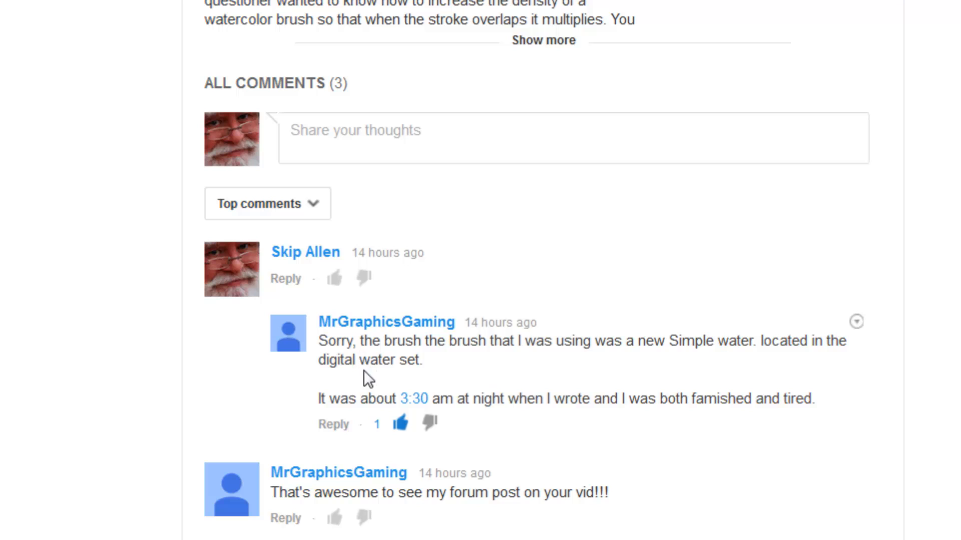
mouse_move(377, 385)
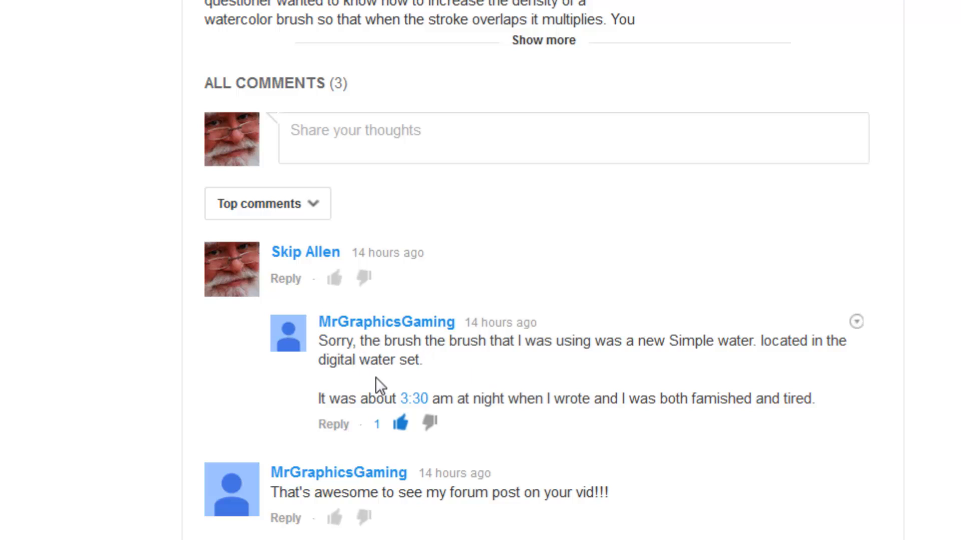
mouse_move(610, 366)
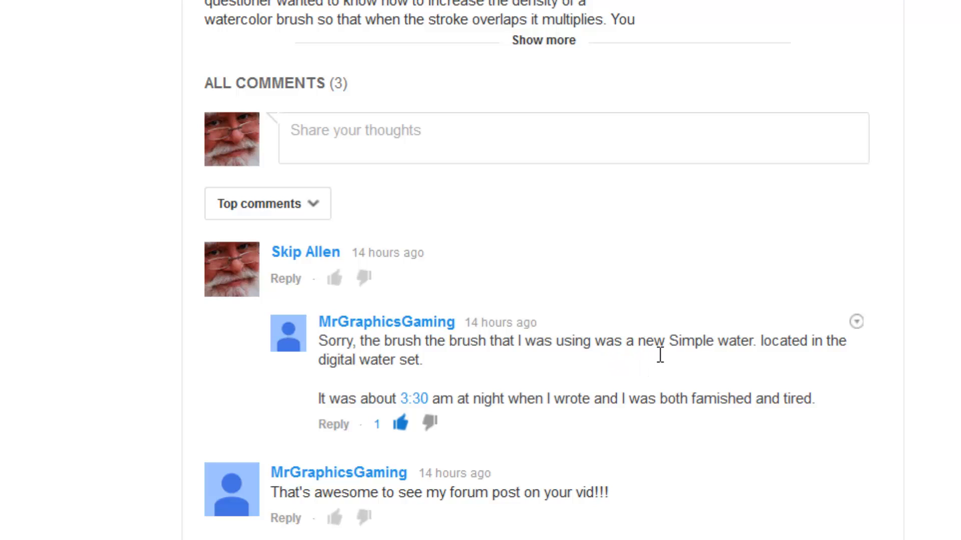
mouse_move(748, 356)
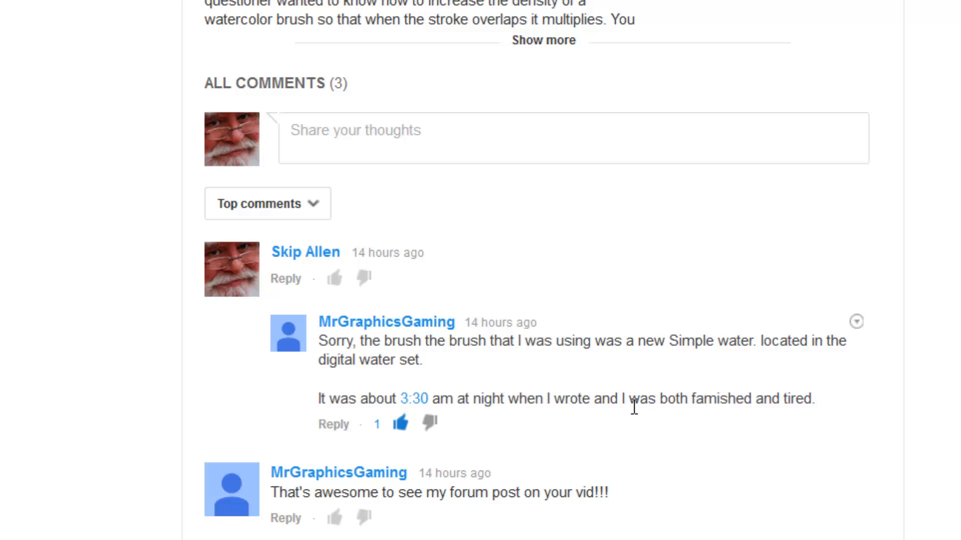
mouse_move(591, 418)
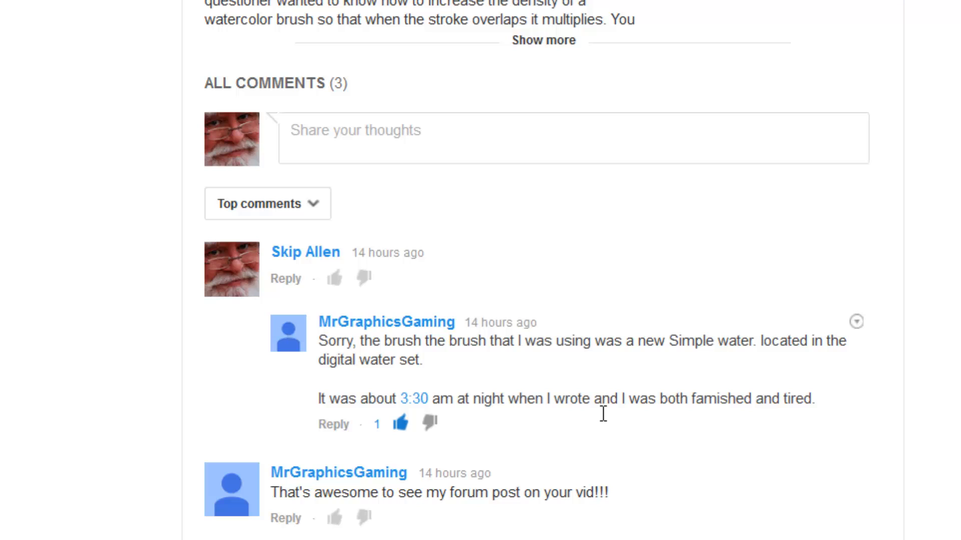
mouse_move(593, 427)
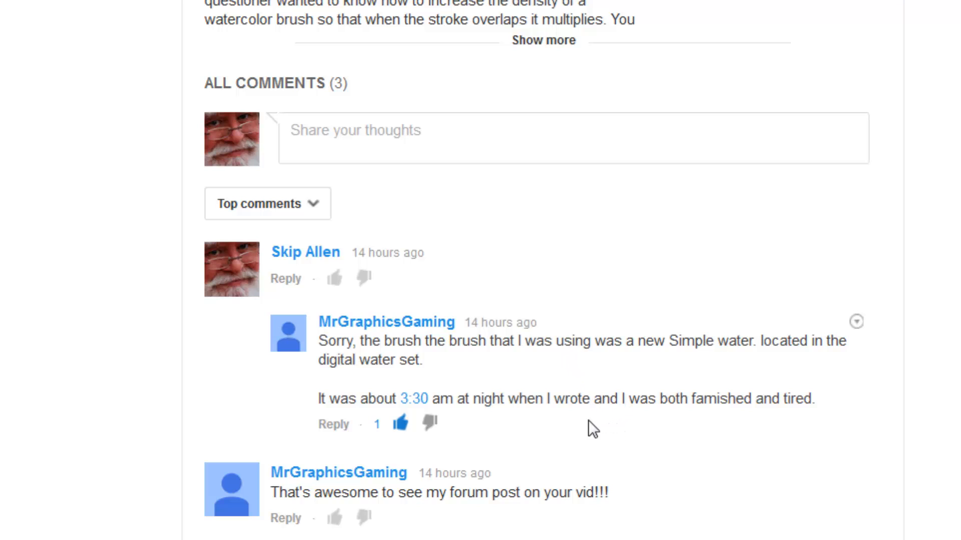
mouse_move(497, 410)
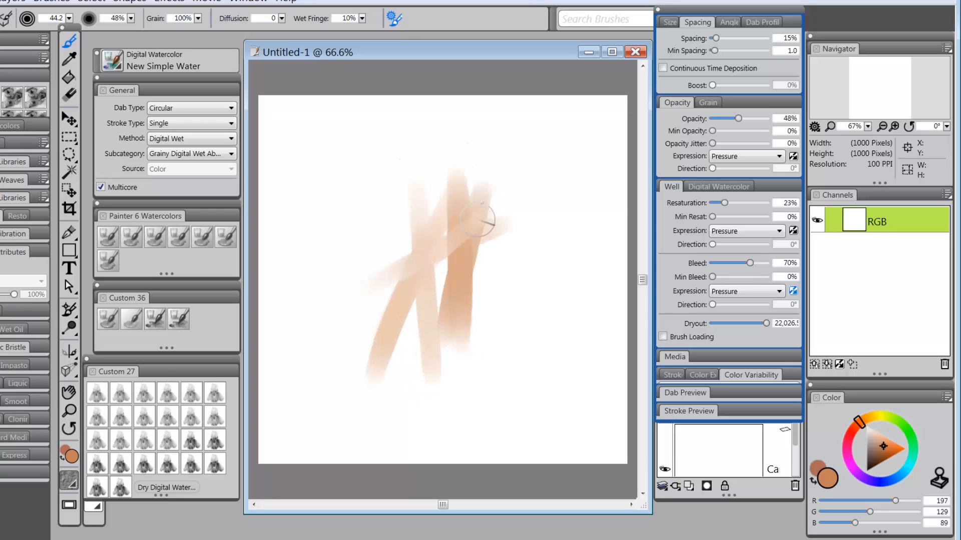
- Layer several crossing peach strokes so density builds where they overlap
drag(482, 220, 502, 270)
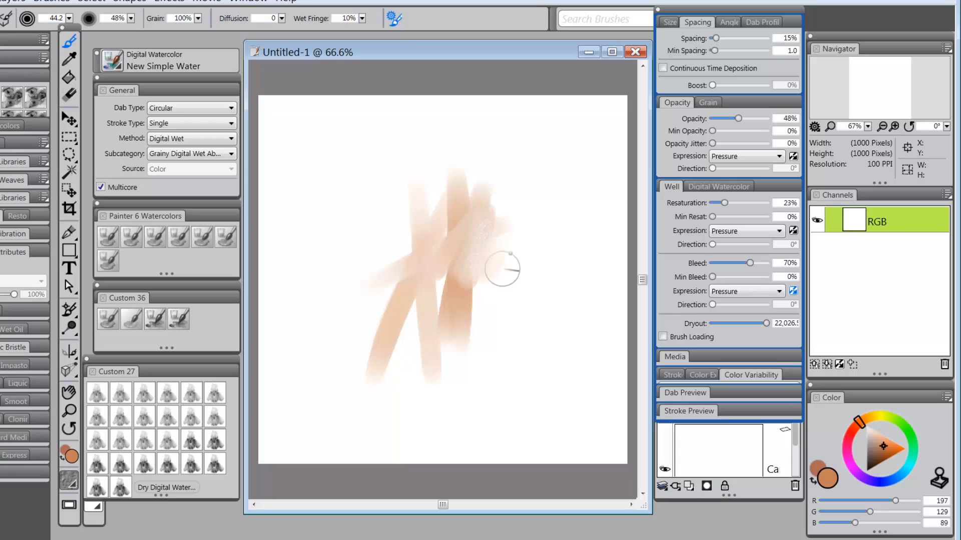
drag(502, 268, 465, 319)
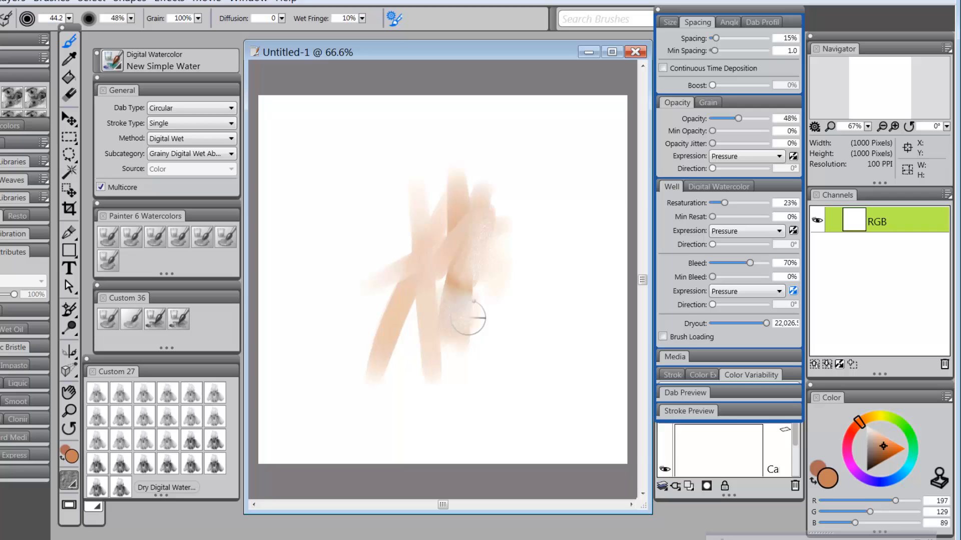
drag(468, 318, 481, 251)
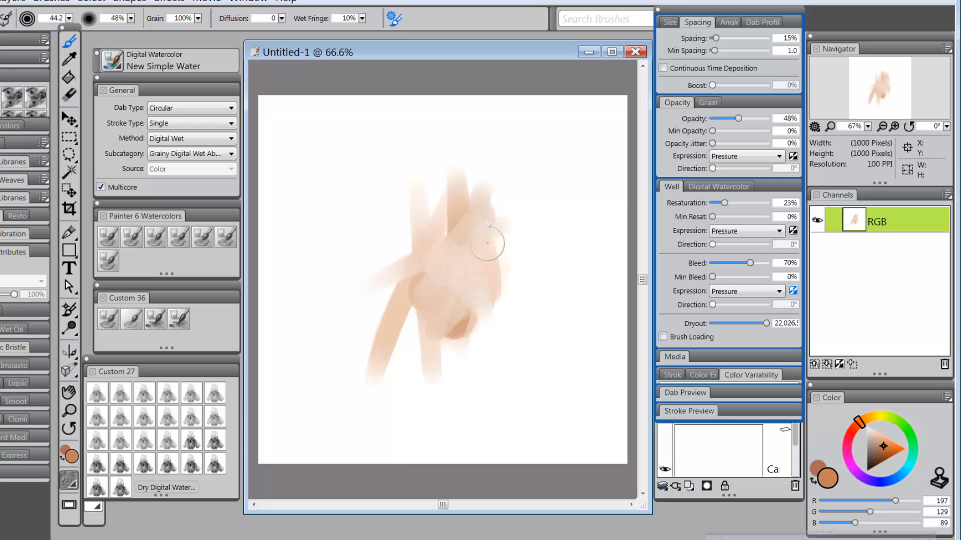
drag(488, 242, 494, 352)
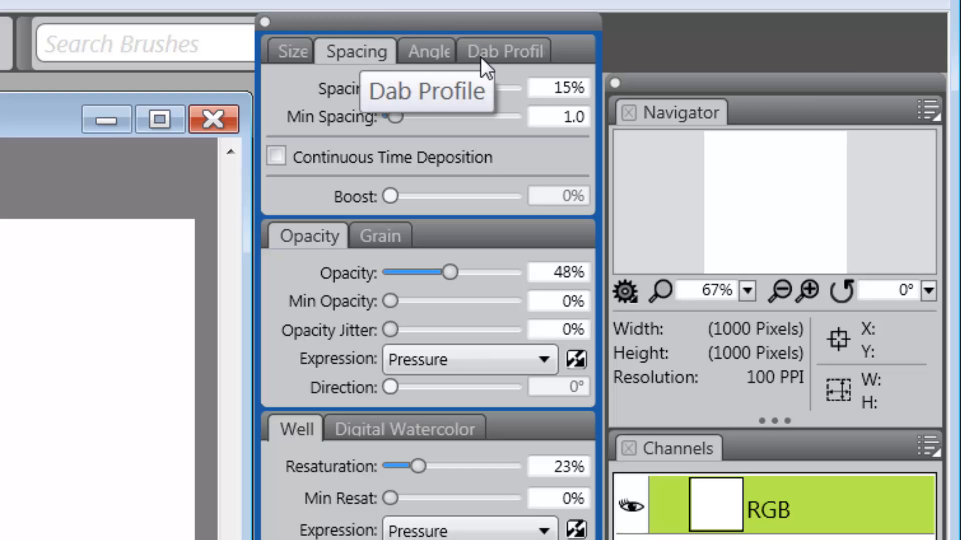
- Set the brush subcategory to Grainy Digital Wet Buildup in the General panel
click(504, 50)
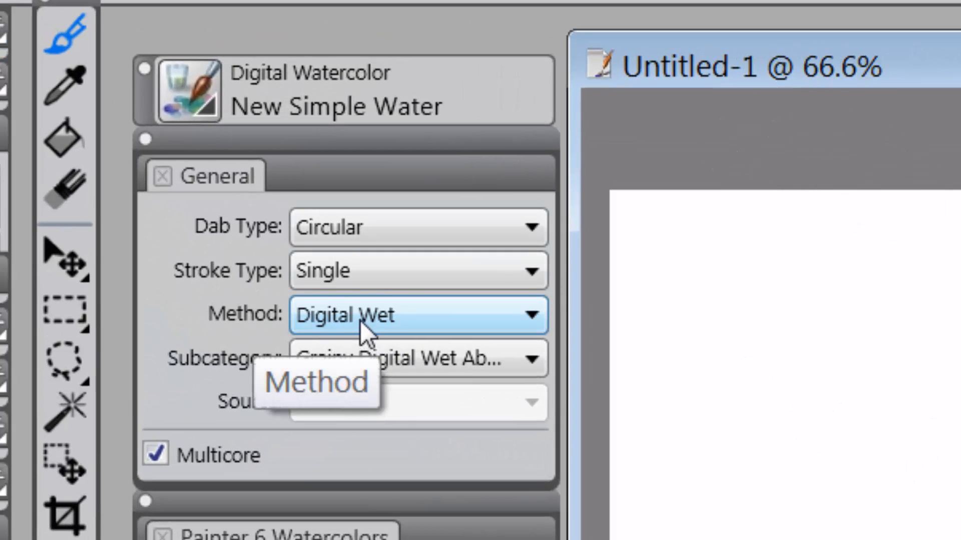
mouse_move(352, 359)
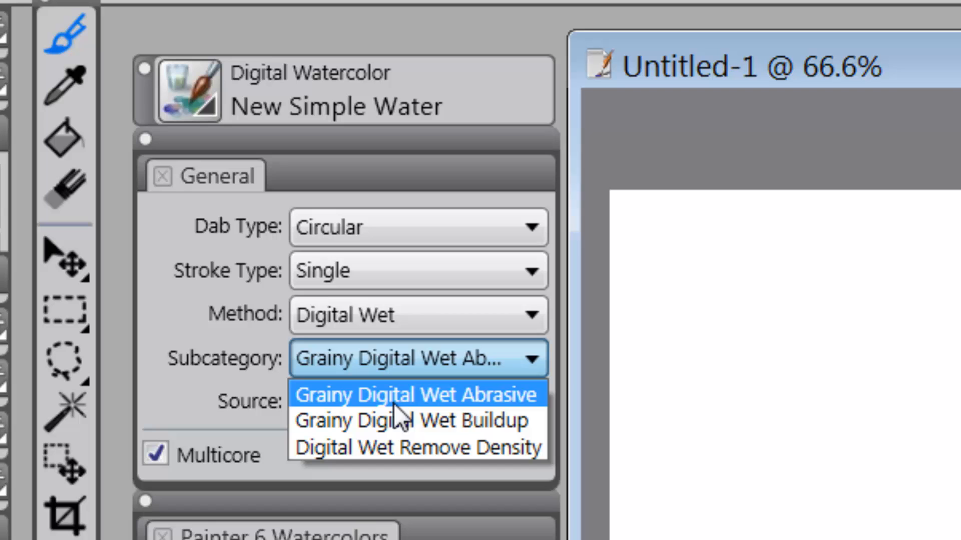
mouse_move(411, 421)
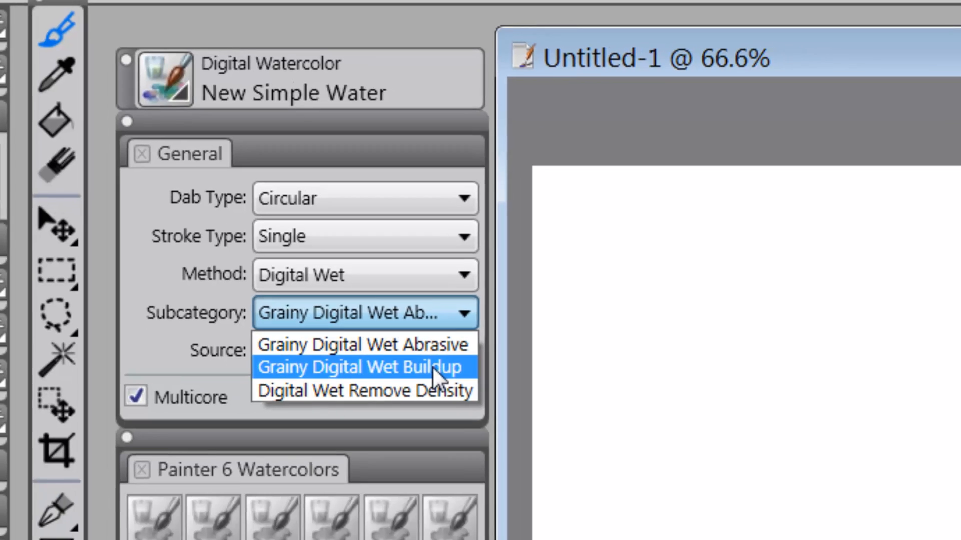
click(359, 366)
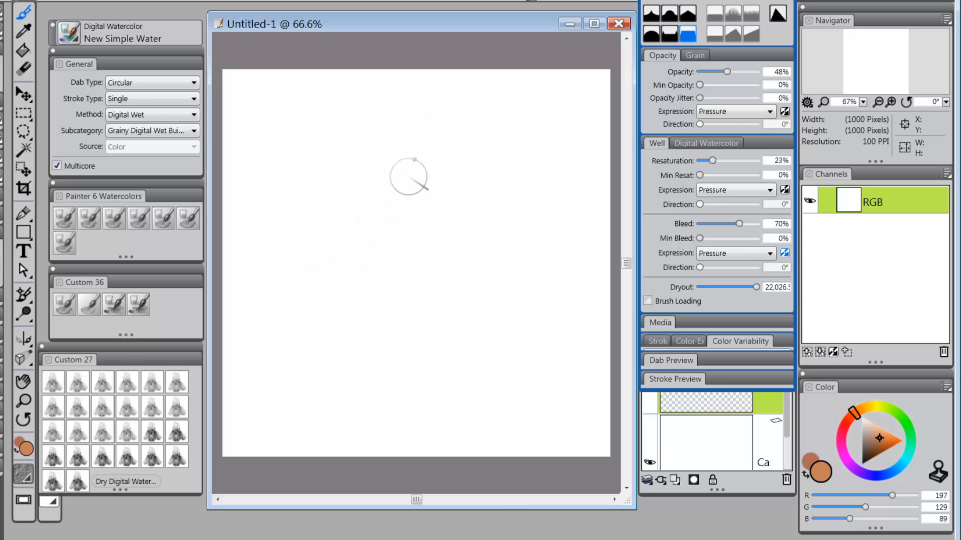
mouse_move(380, 236)
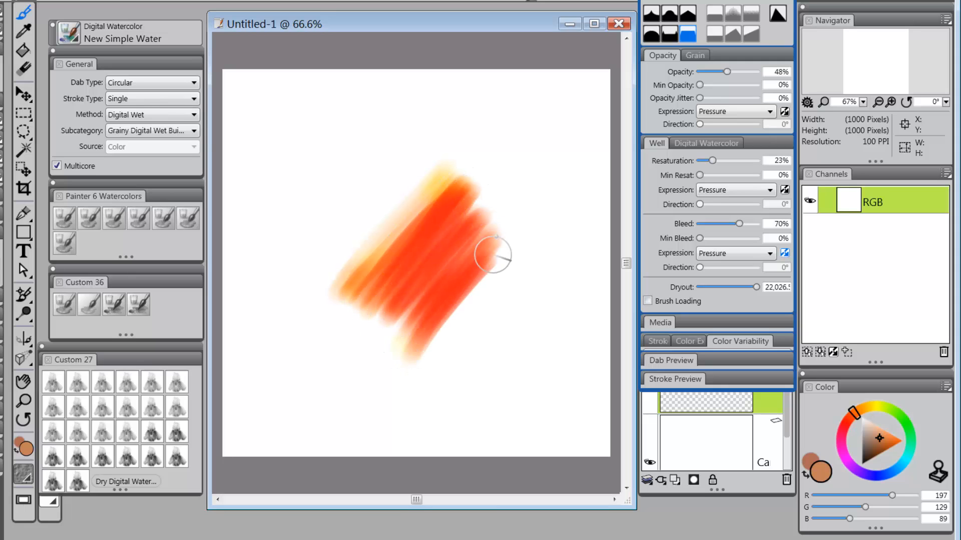
- Paint orange-red strokes and darken the lower area to near black with overlaps
drag(494, 254, 514, 288)
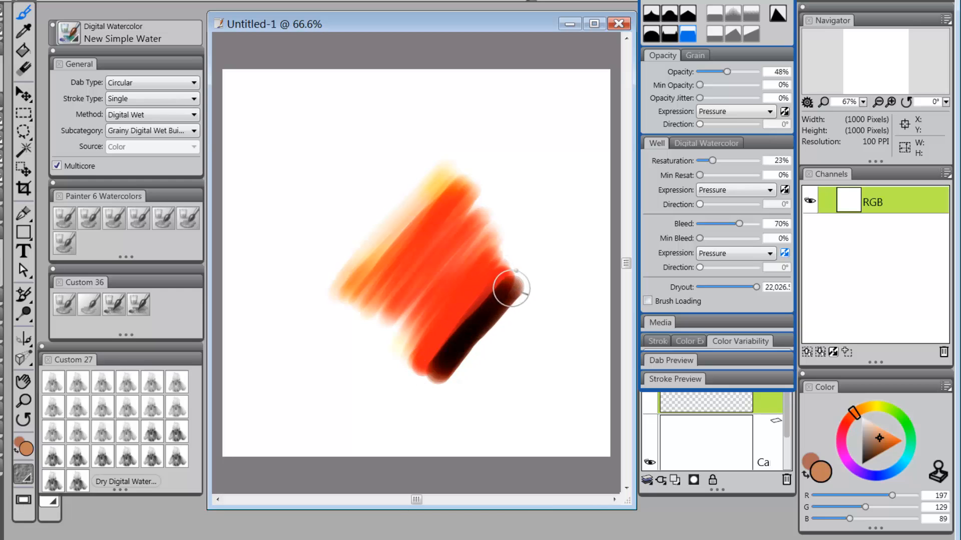
drag(515, 289, 471, 313)
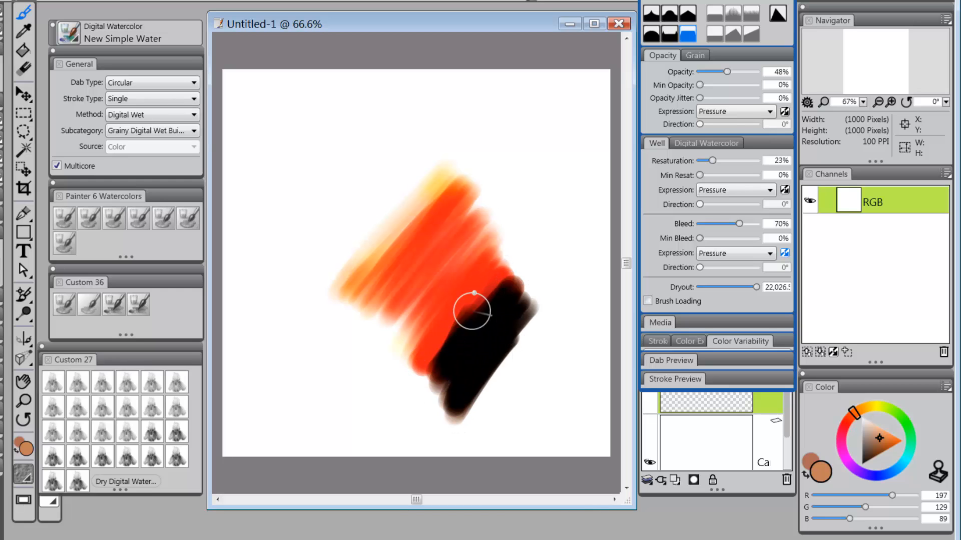
drag(533, 147, 450, 479)
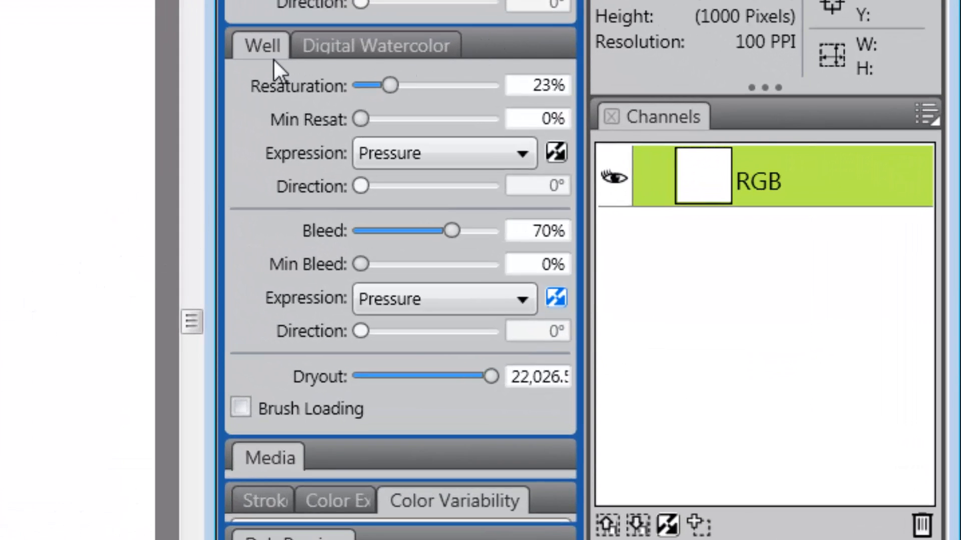
mouse_move(410, 88)
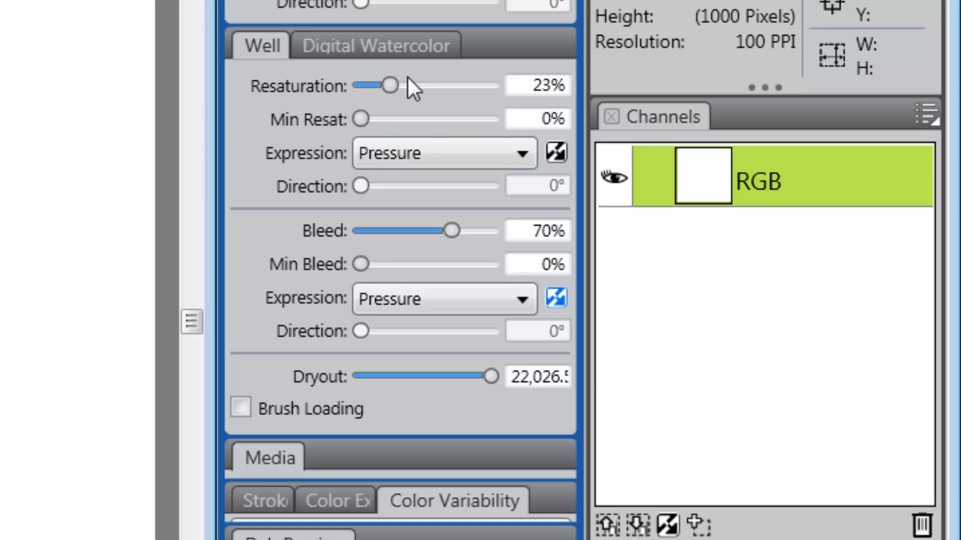
mouse_move(361, 118)
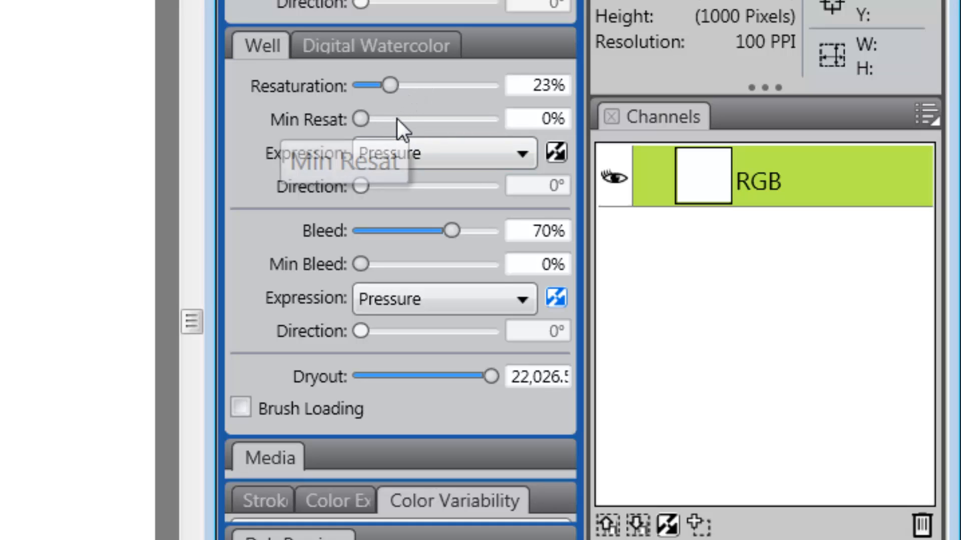
mouse_move(399, 129)
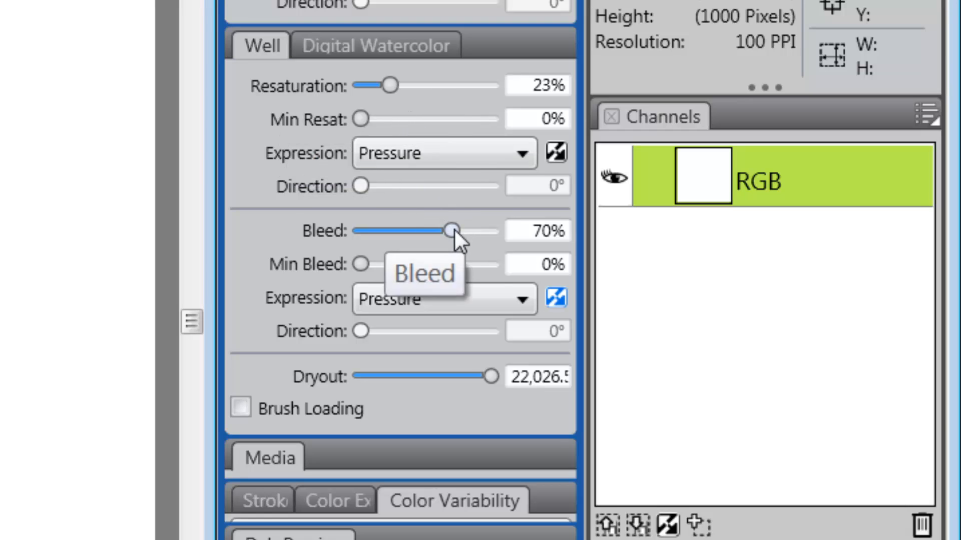
- Set Bleed to 0% with its expression set to None
drag(450, 232, 360, 231)
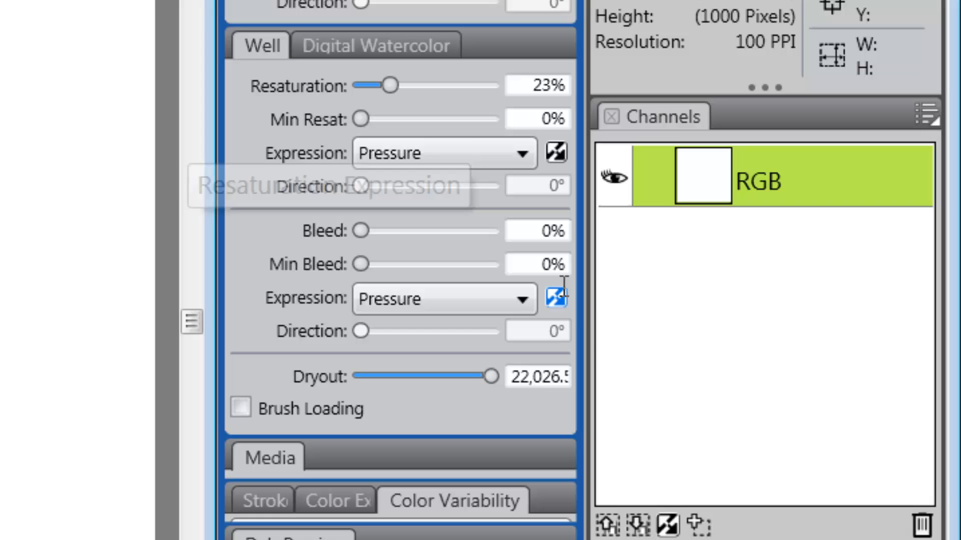
mouse_move(511, 283)
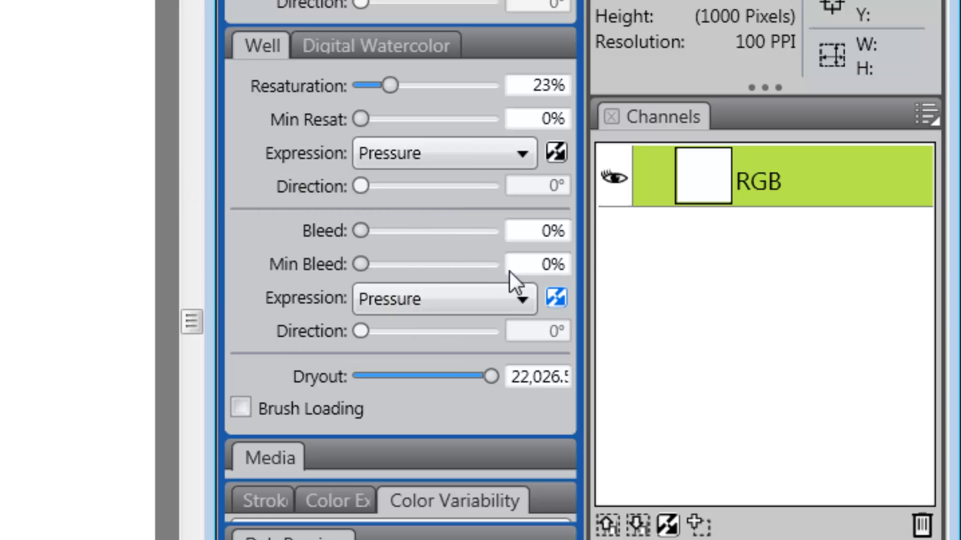
mouse_move(554, 299)
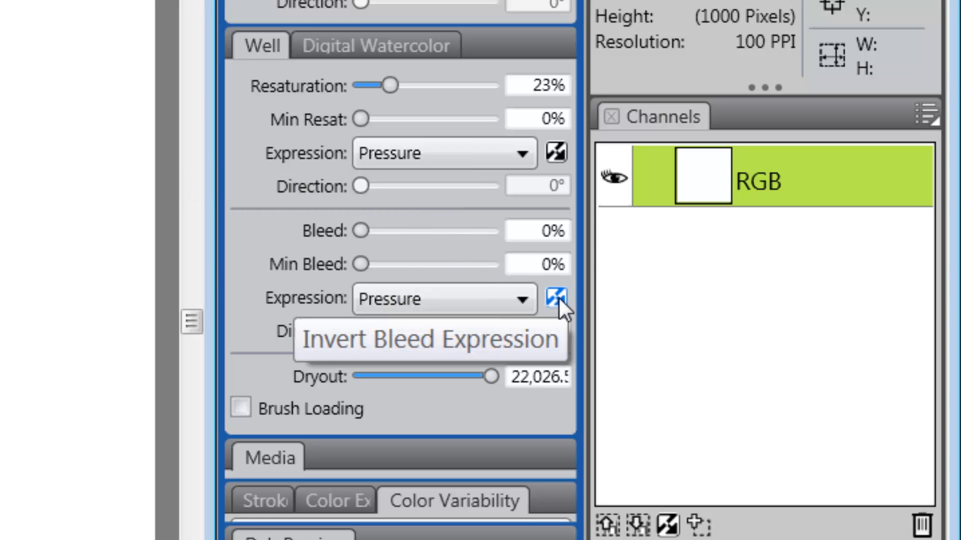
mouse_move(556, 358)
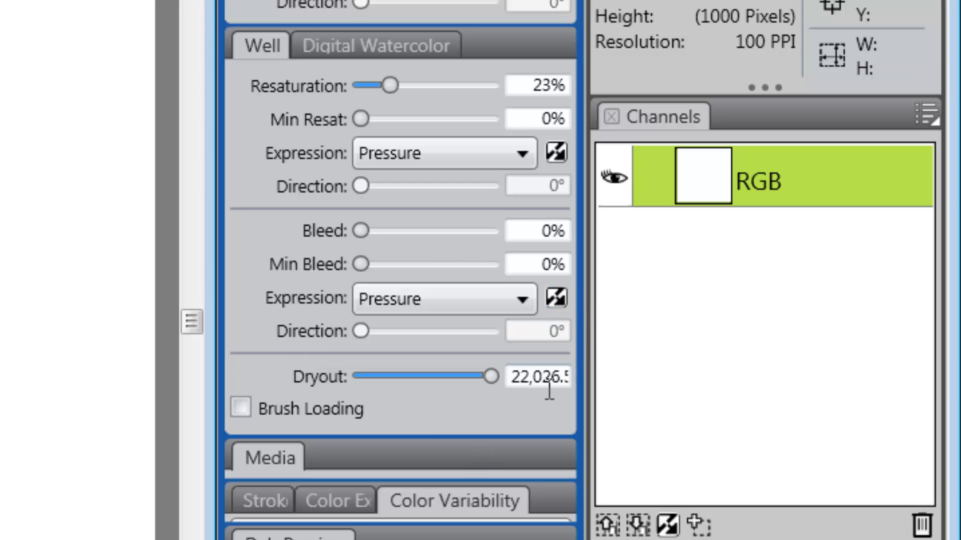
mouse_move(556, 299)
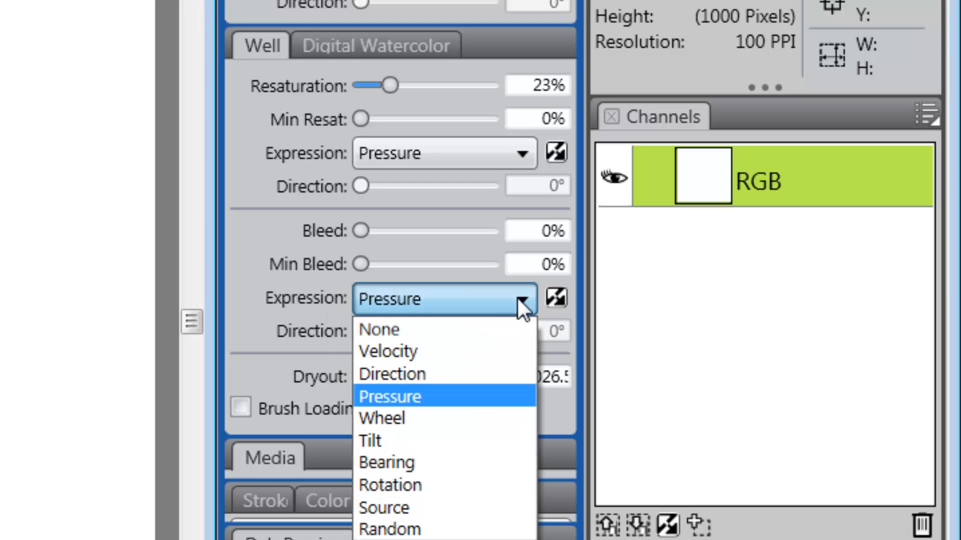
click(379, 330)
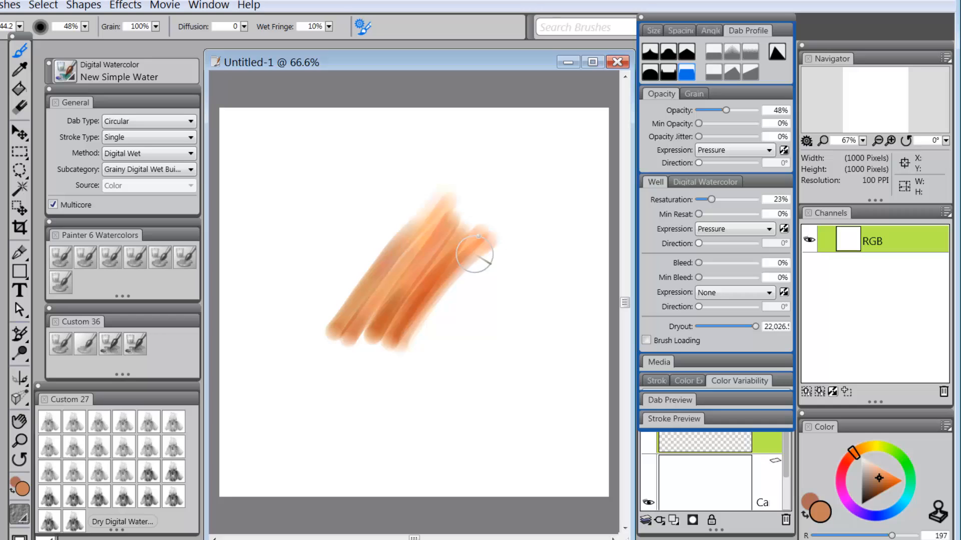
- Raise Resaturation to about 75% and paint overlapping test strokes
drag(478, 238, 456, 371)
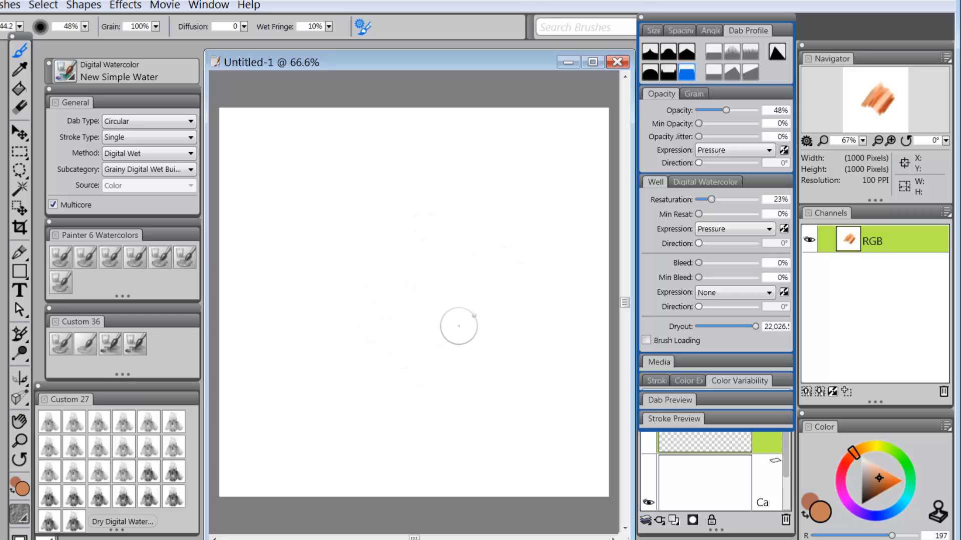
mouse_move(712, 202)
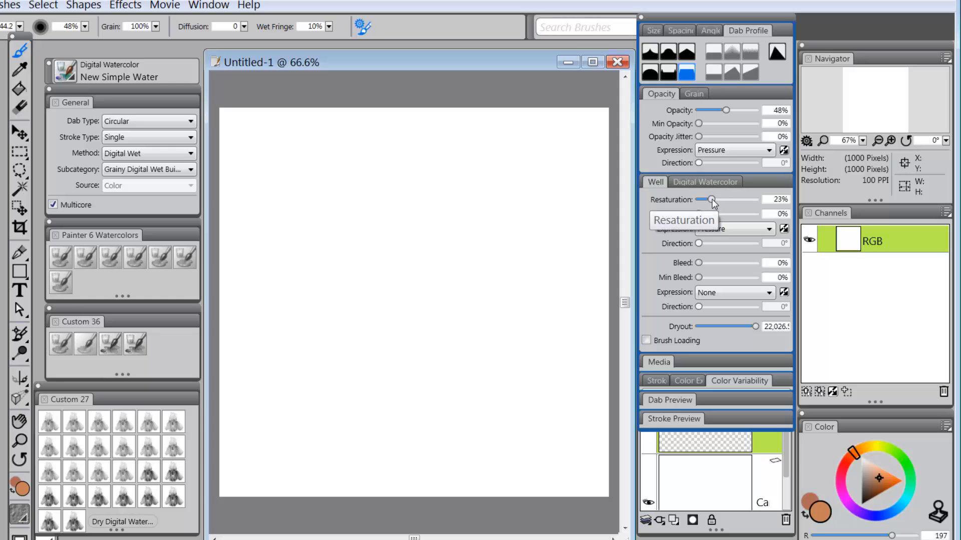
drag(712, 200, 741, 199)
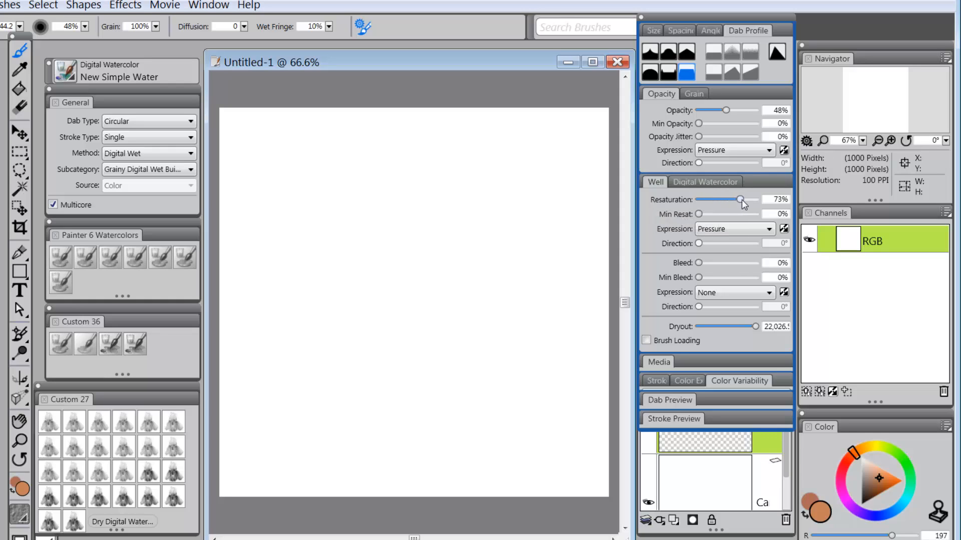
drag(739, 200, 742, 200)
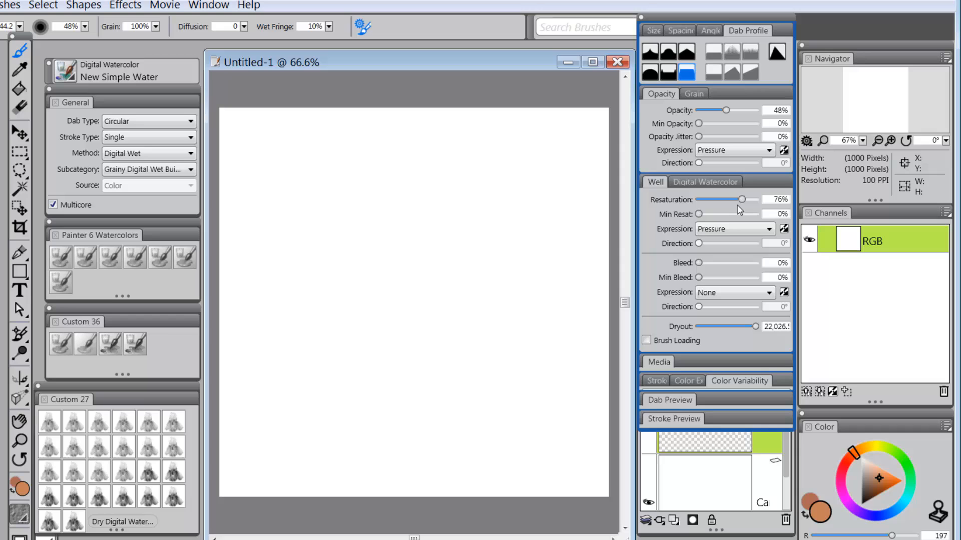
mouse_move(742, 202)
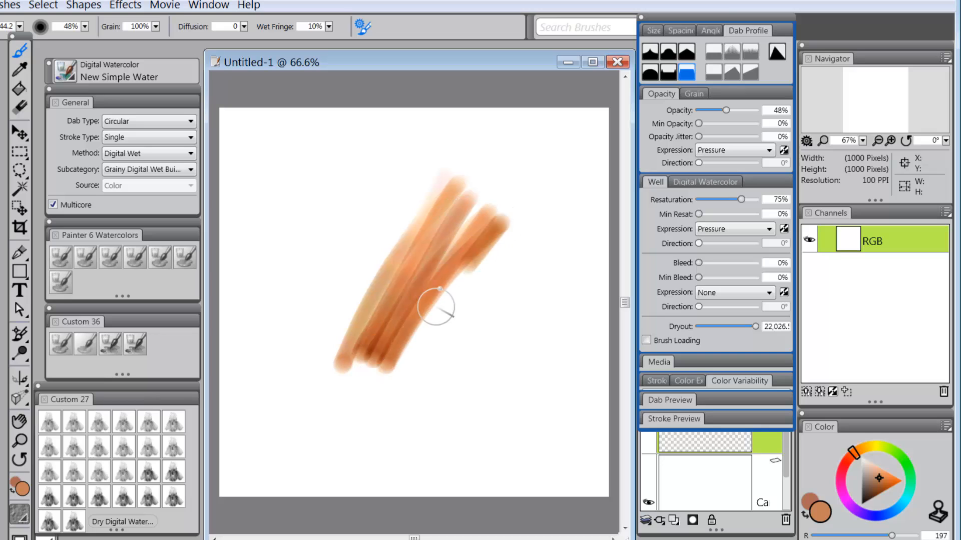
drag(440, 307, 473, 377)
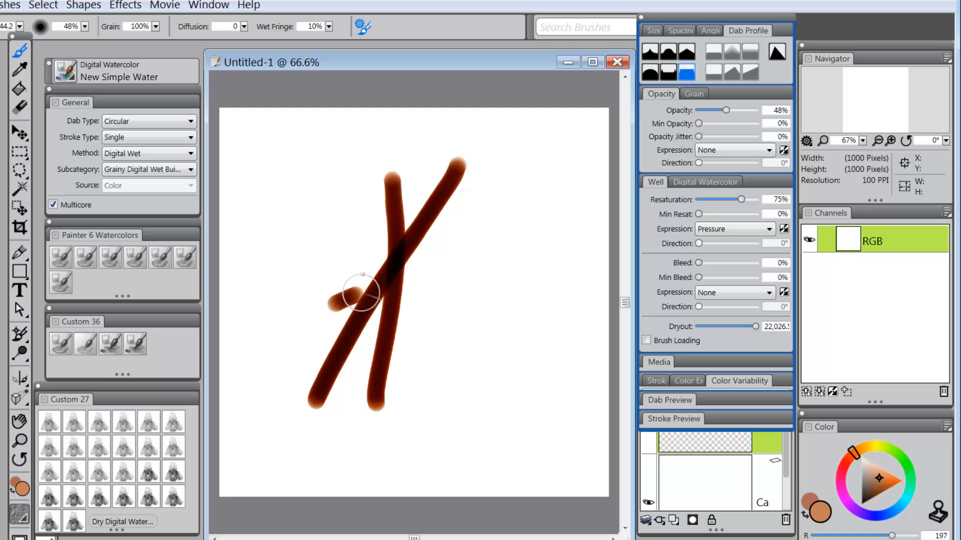
- Add a test stroke over the crossed lines, then lower Opacity to 17%
drag(361, 291, 465, 236)
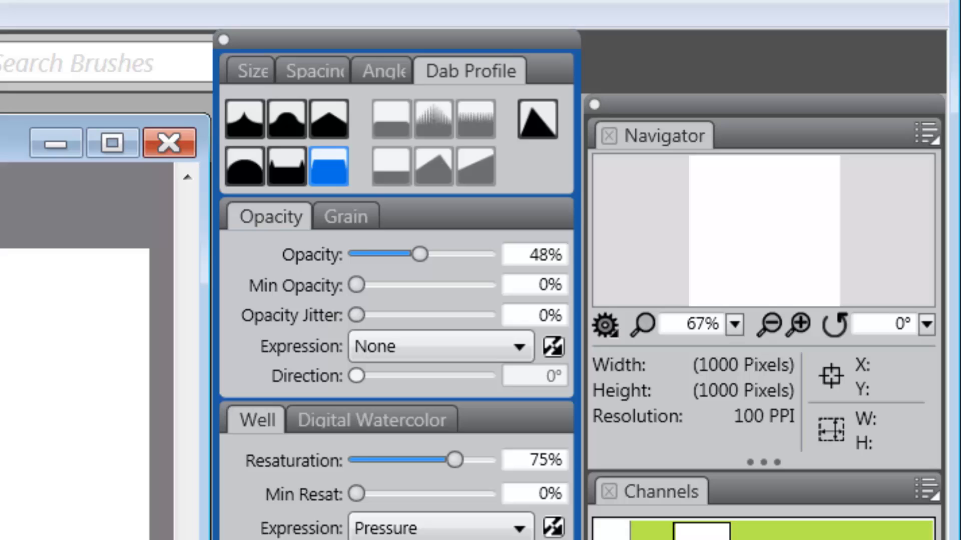
mouse_move(424, 255)
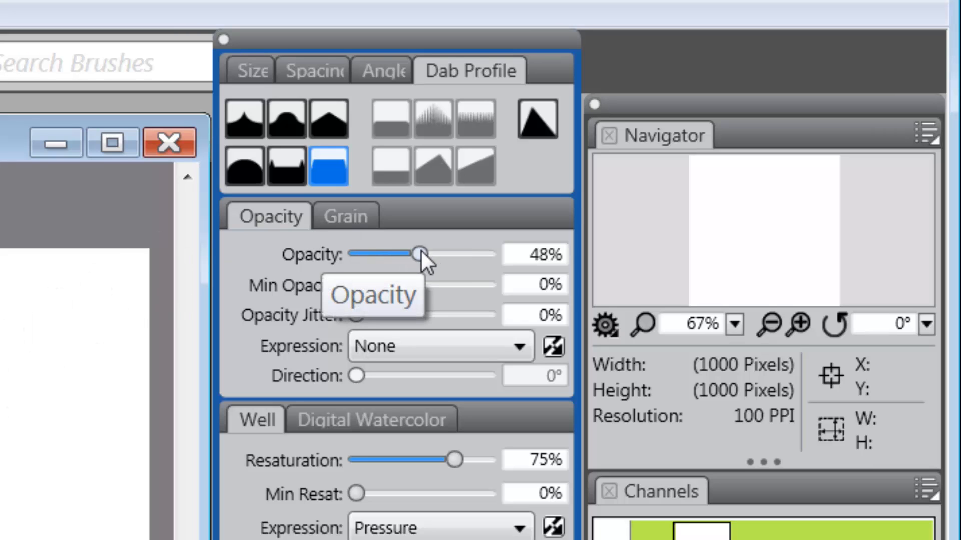
drag(420, 254, 377, 254)
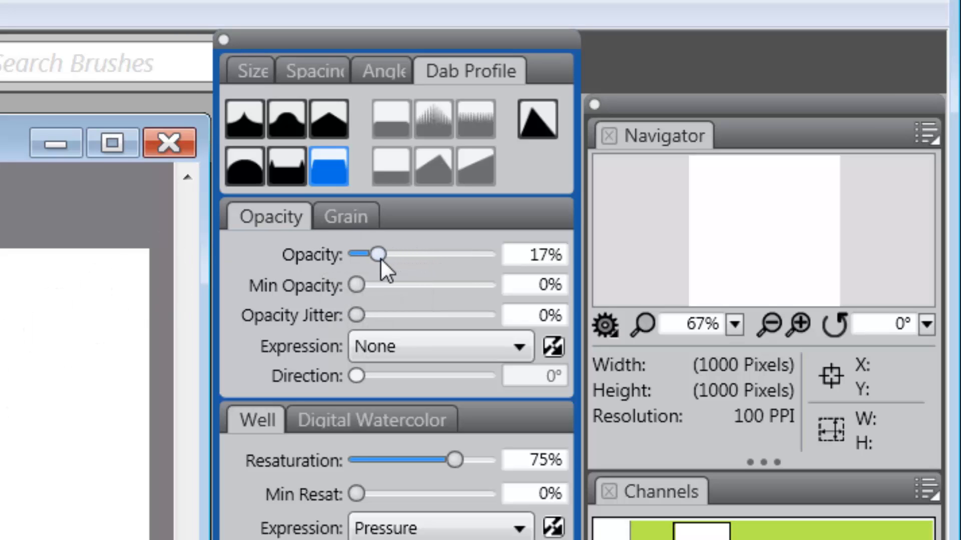
- Set Opacity to 15% and build up brown diagonal strokes that darken where they cross
drag(378, 254, 370, 254)
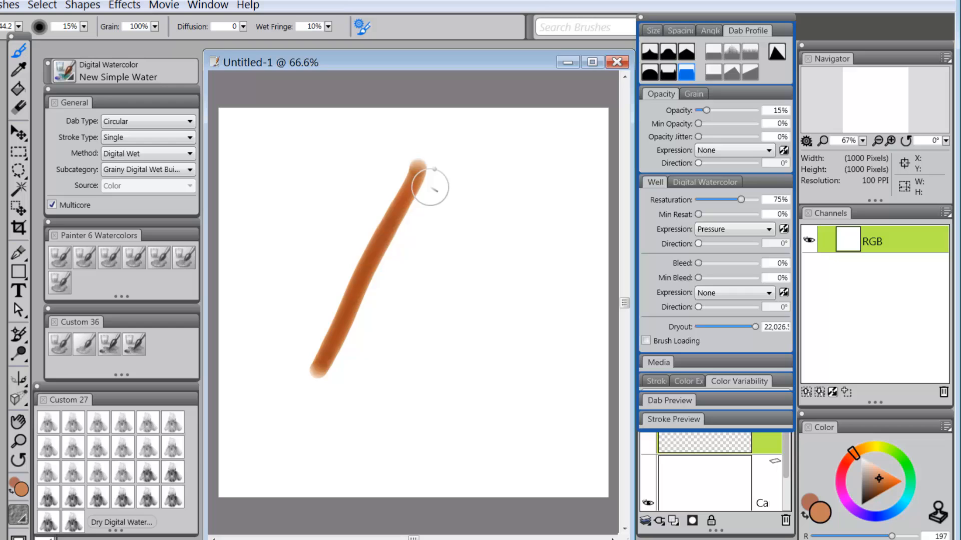
drag(416, 184, 456, 260)
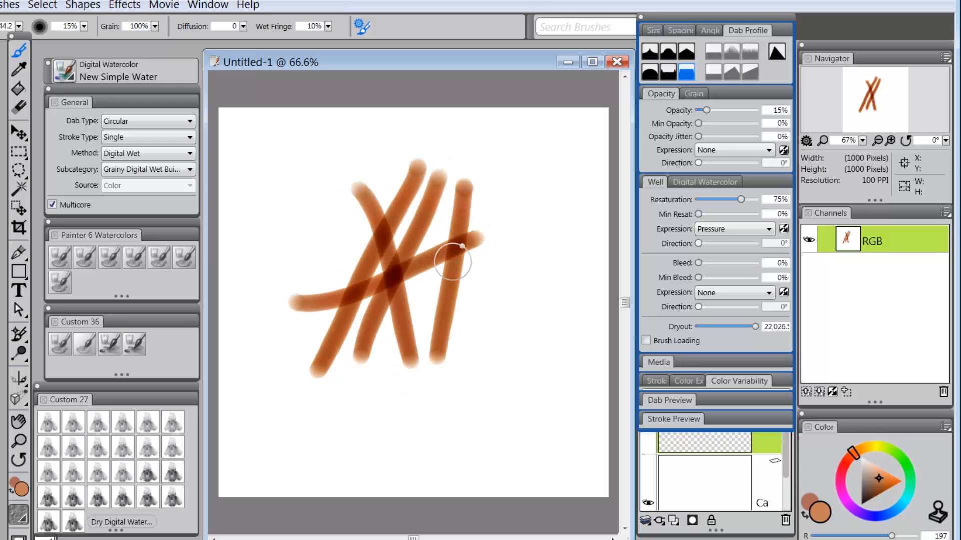
drag(457, 254, 523, 276)
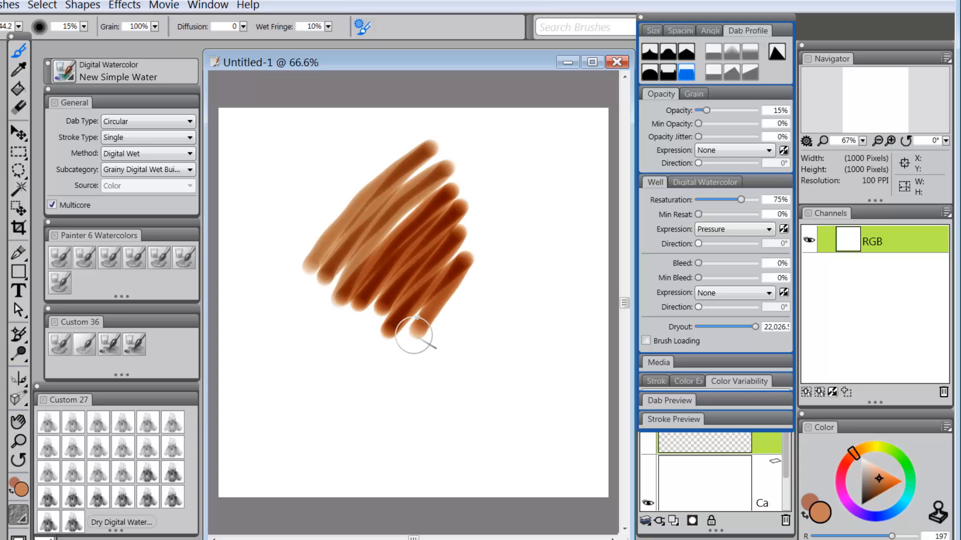
drag(416, 338, 482, 373)
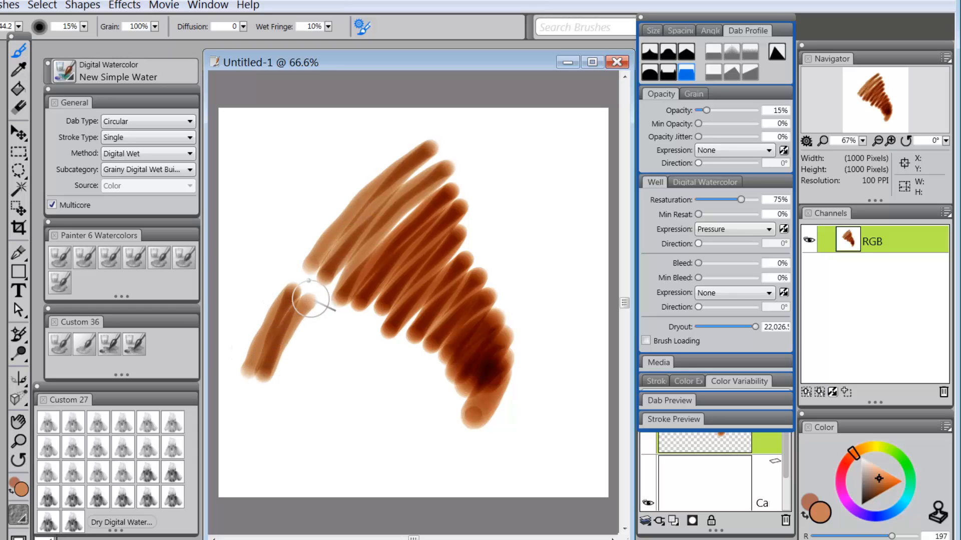
drag(312, 300, 294, 484)
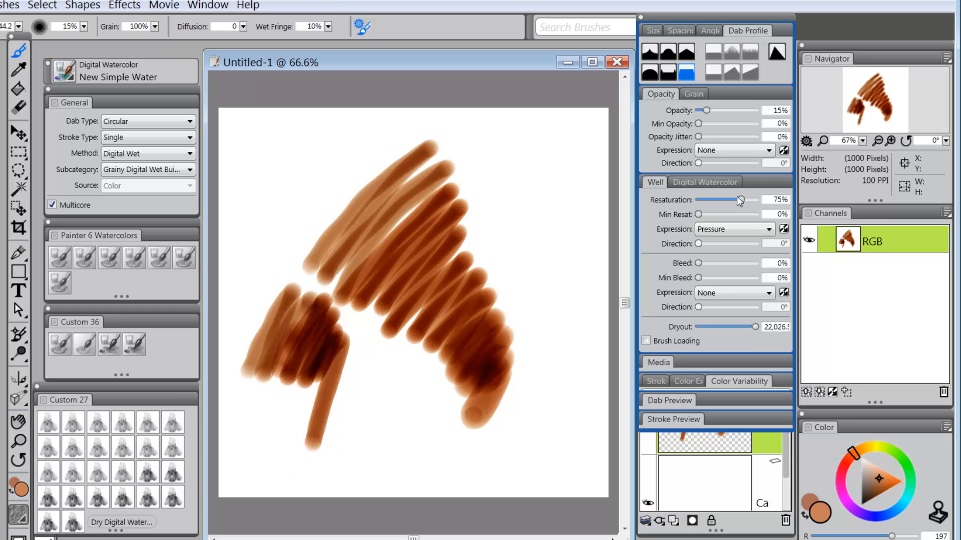
- Lower Resaturation to about 50%
drag(739, 199, 735, 199)
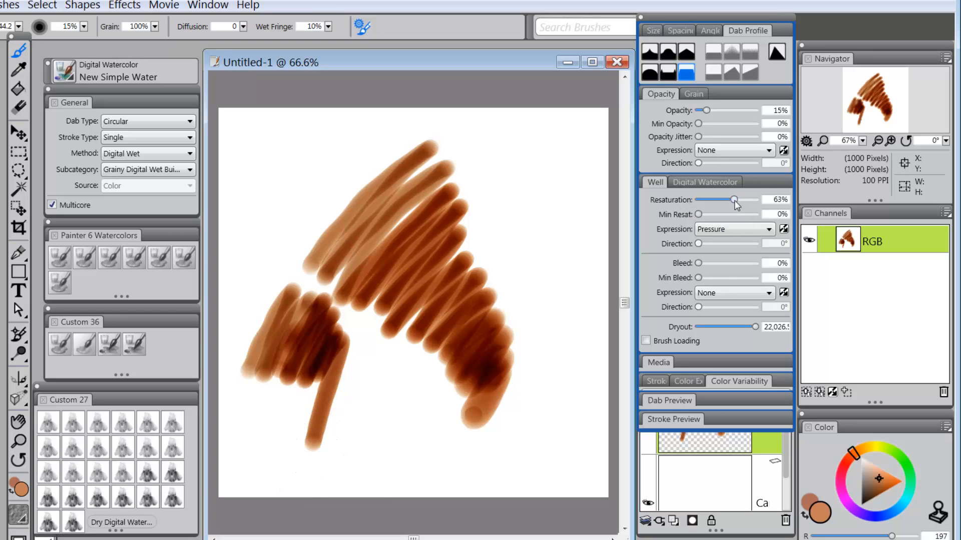
drag(734, 201, 726, 200)
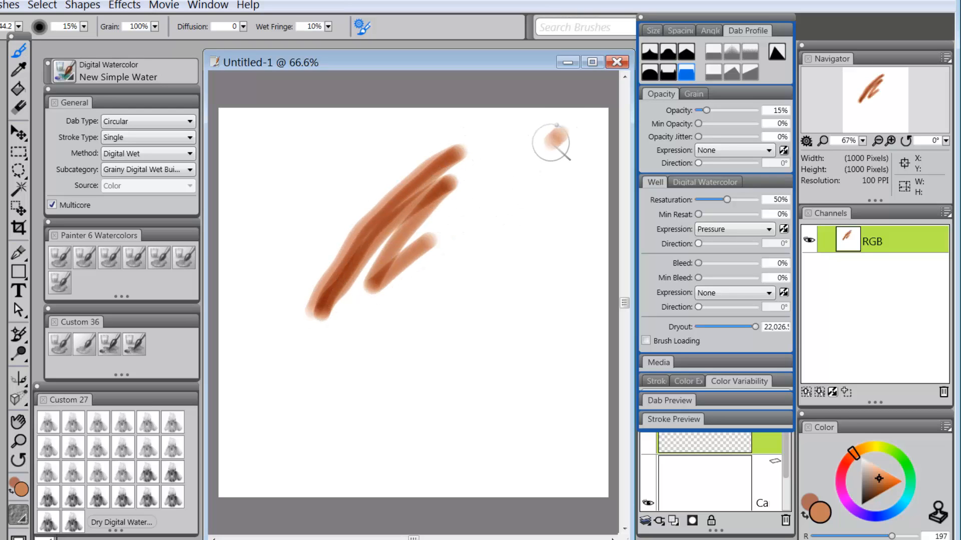
- Paint a long curving stroke looping down and back up the canvas
drag(554, 122, 476, 268)
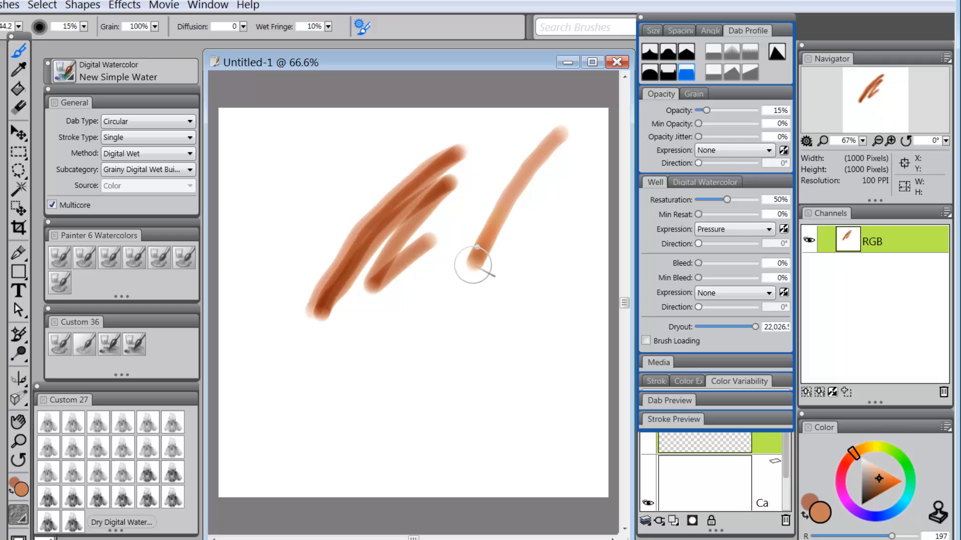
drag(475, 248, 393, 416)
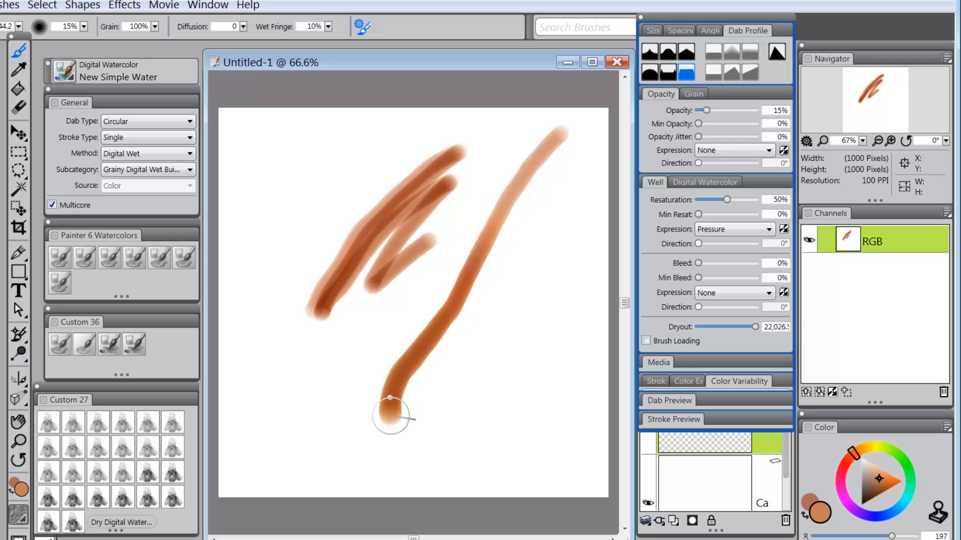
drag(390, 418, 503, 294)
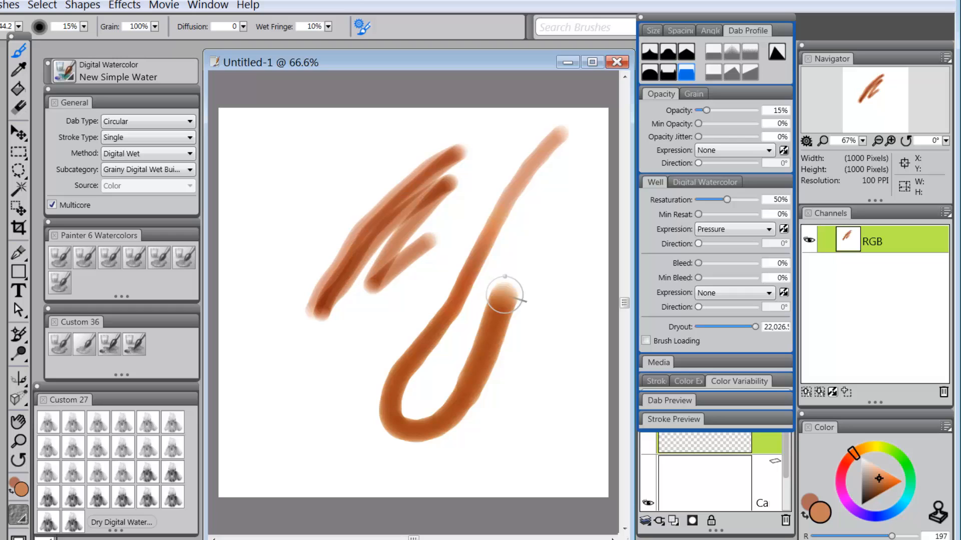
drag(505, 297, 563, 147)
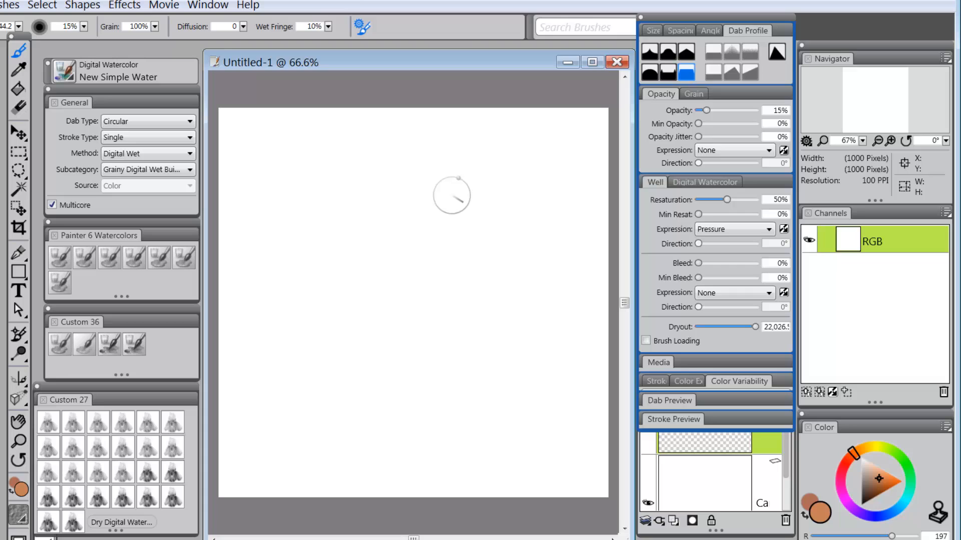
- Lower brush Opacity to about 7%
drag(451, 197, 482, 230)
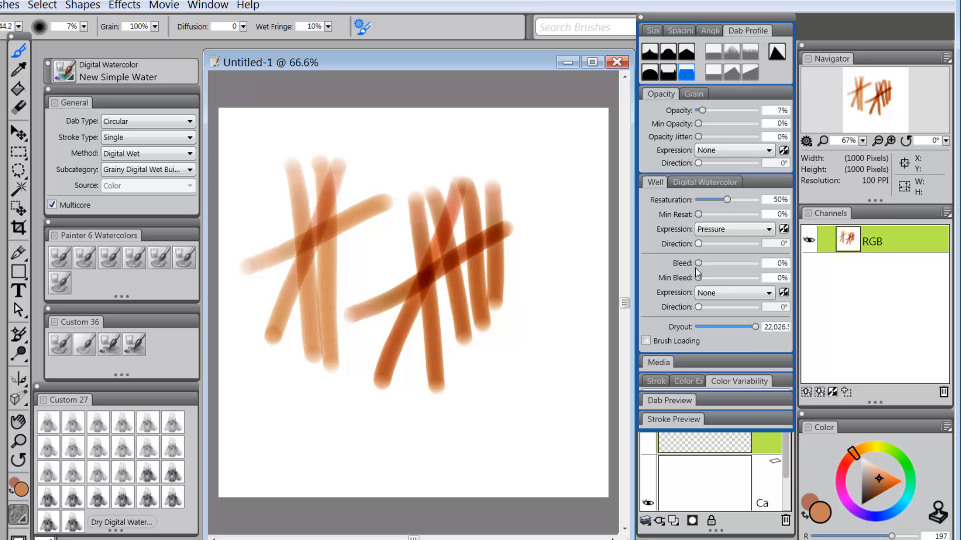
mouse_move(686, 72)
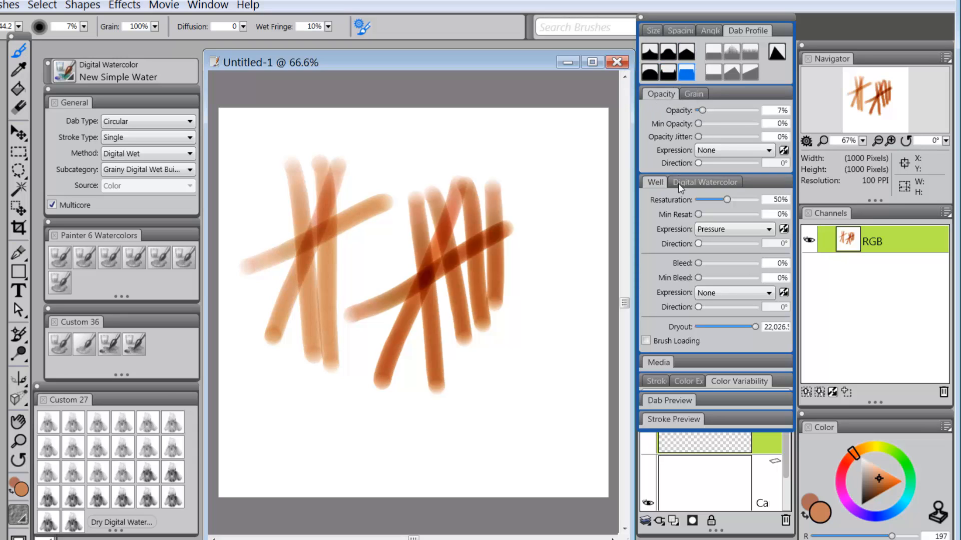
mouse_move(517, 330)
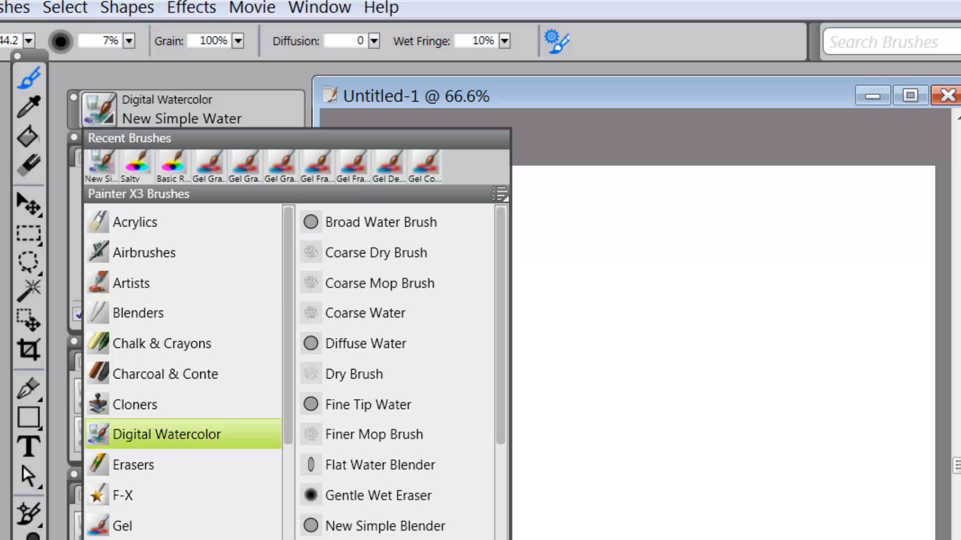
- Load Gel Camelhair from the Gel category, then replace it with the Gel Captured variant
click(122, 525)
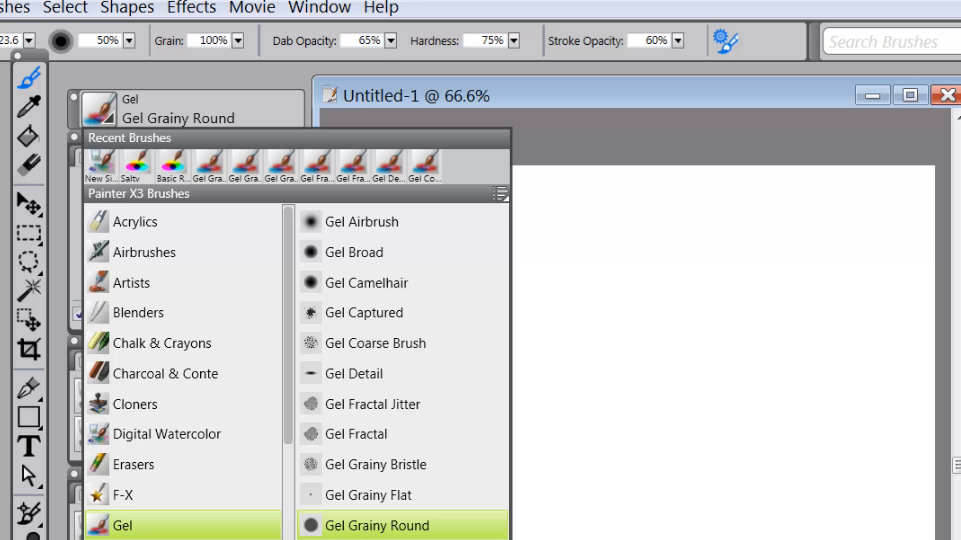
mouse_move(368, 313)
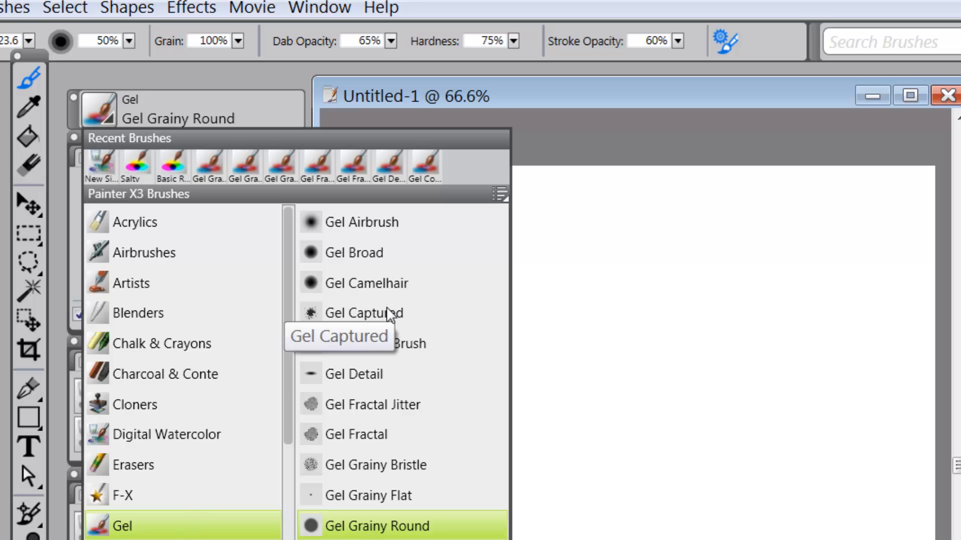
mouse_move(377, 288)
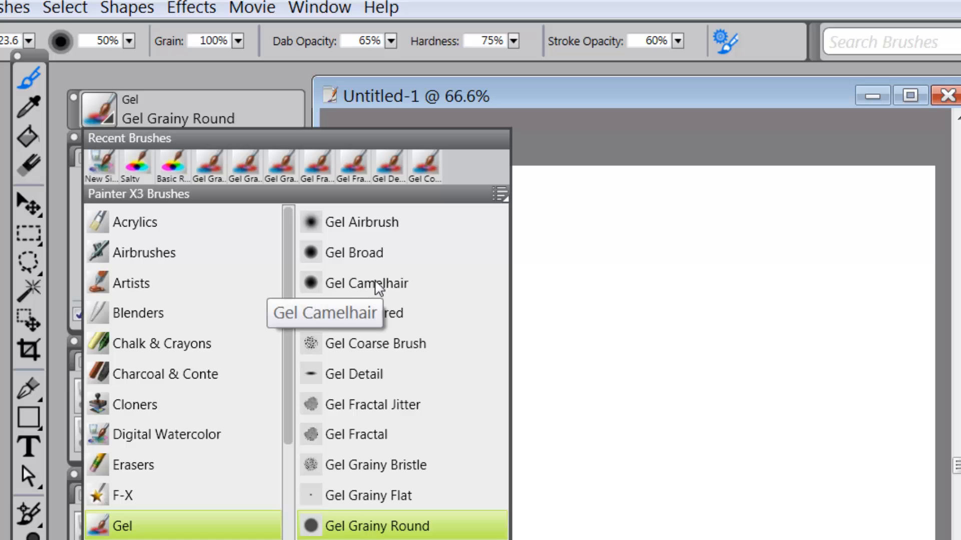
click(367, 283)
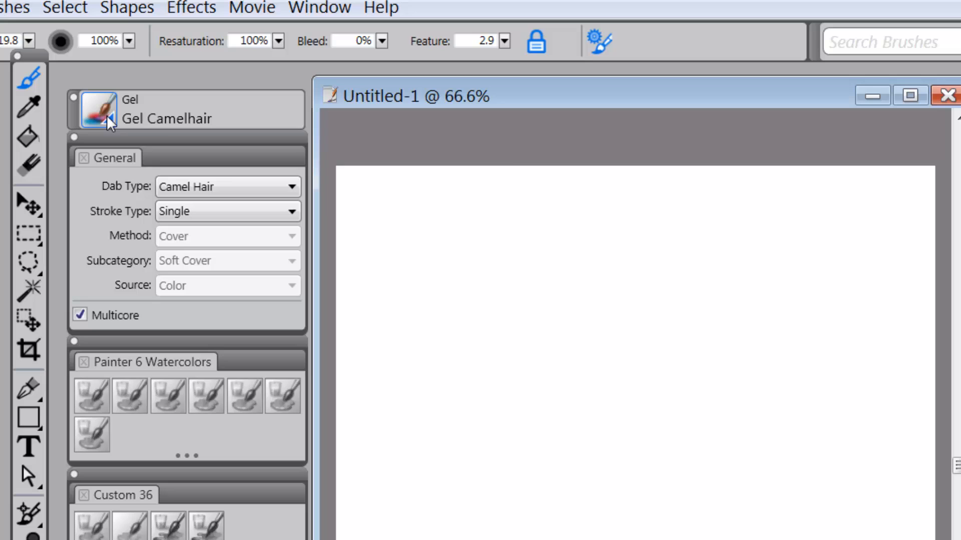
click(98, 109)
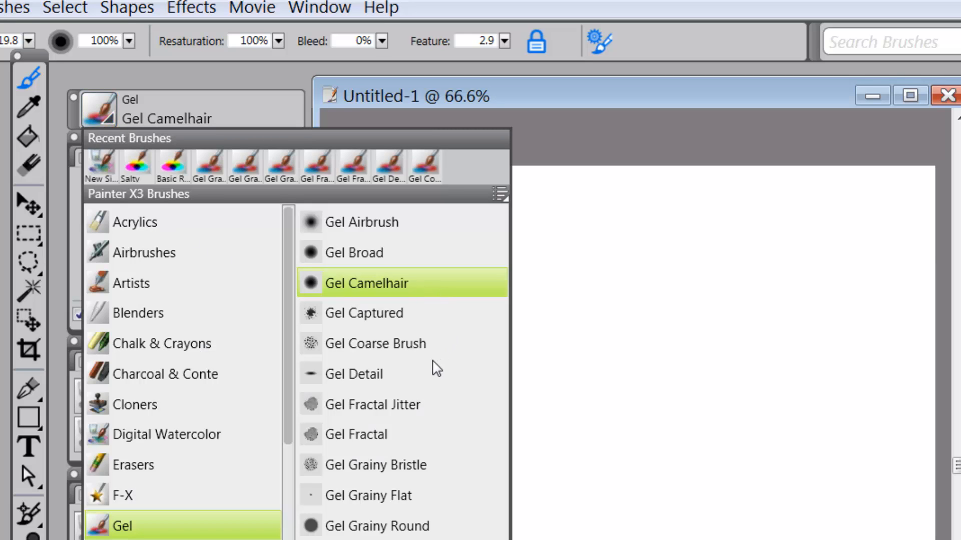
click(365, 313)
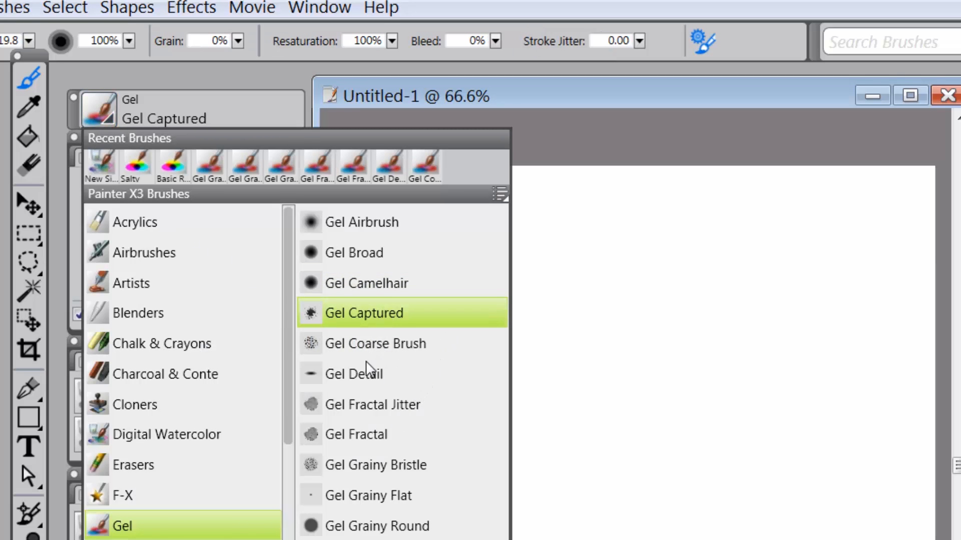
click(364, 314)
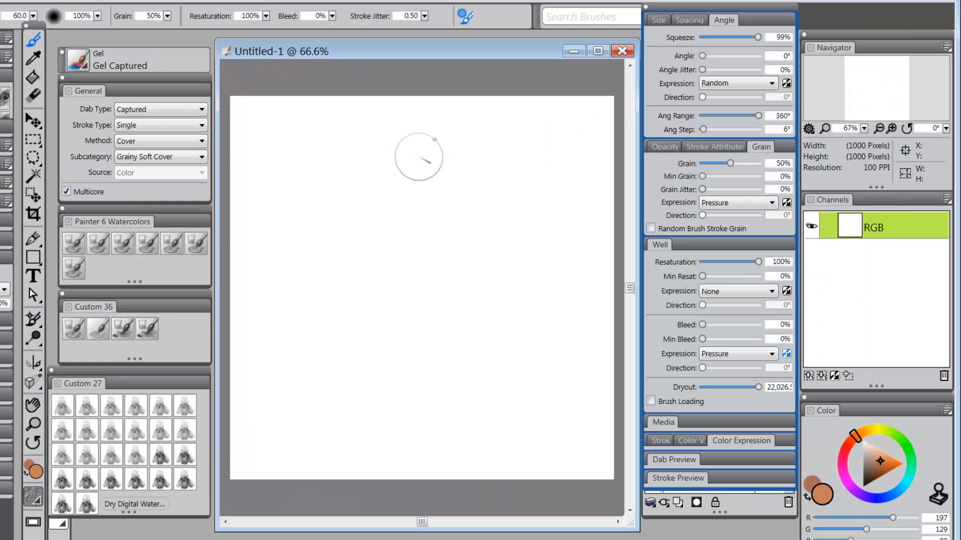
- Lay five overlapping brown Gel Captured strokes so the crossing centre deepens into a dark starburst
drag(429, 141, 401, 337)
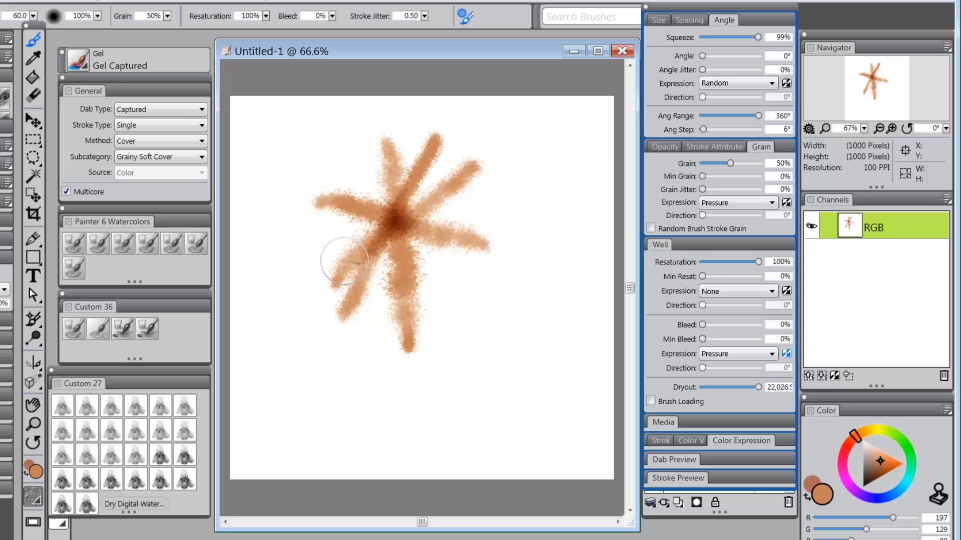
drag(344, 263, 447, 153)
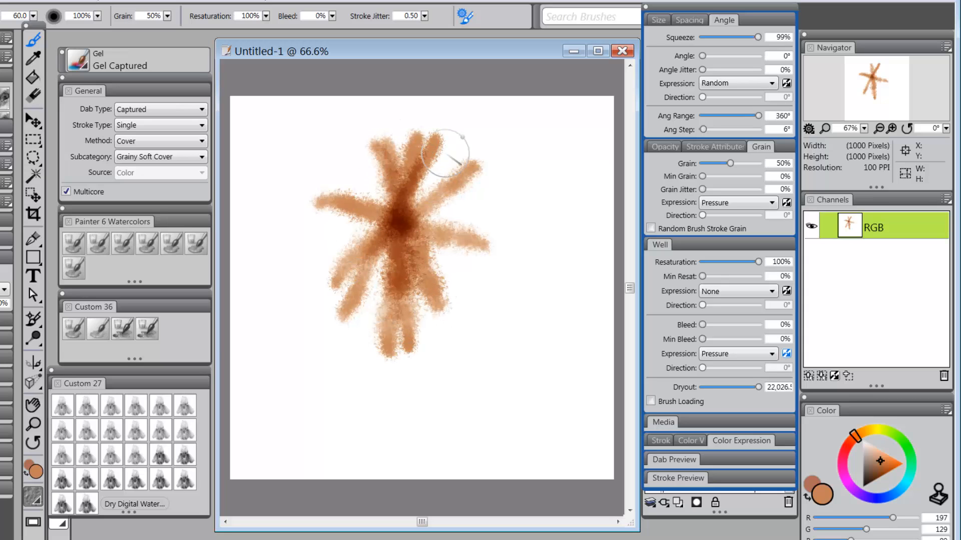
drag(447, 150, 328, 239)
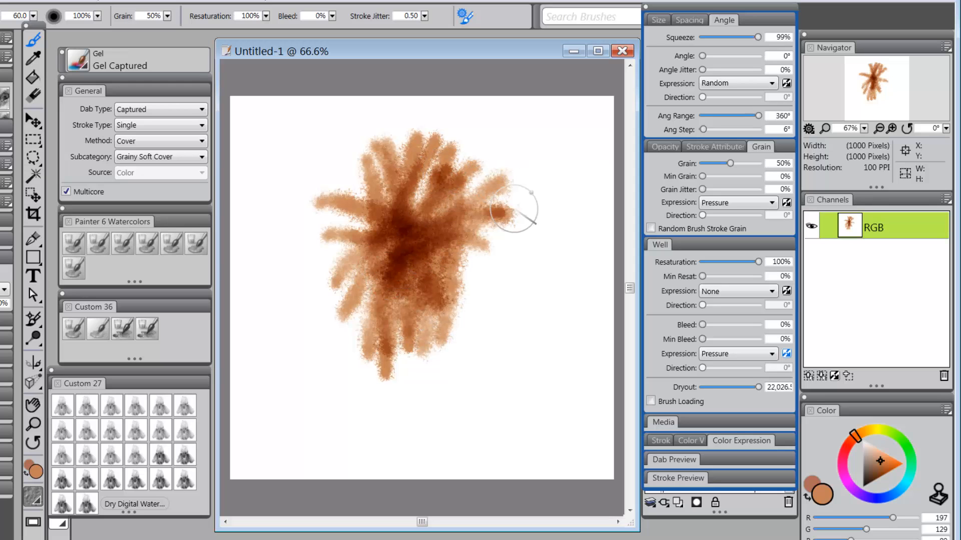
drag(515, 209, 430, 276)
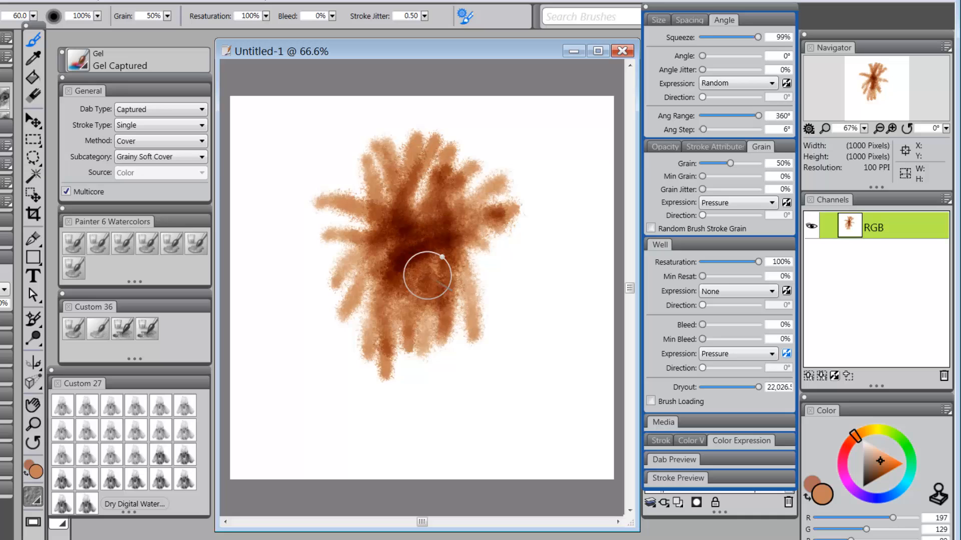
drag(422, 276, 499, 245)
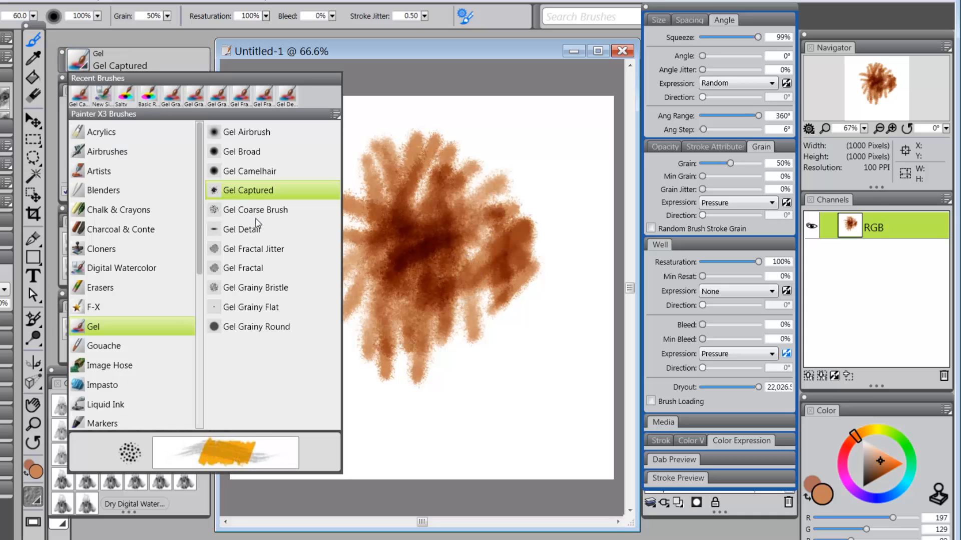
- Load Gel Coarse Brush and paint parallel then crossing streaky tan strokes on the cleared canvas
click(256, 210)
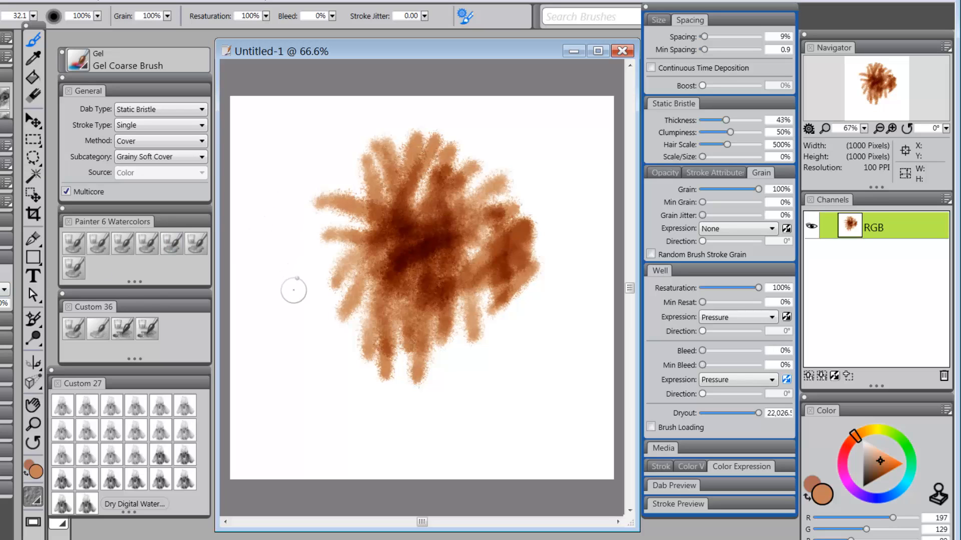
mouse_move(288, 291)
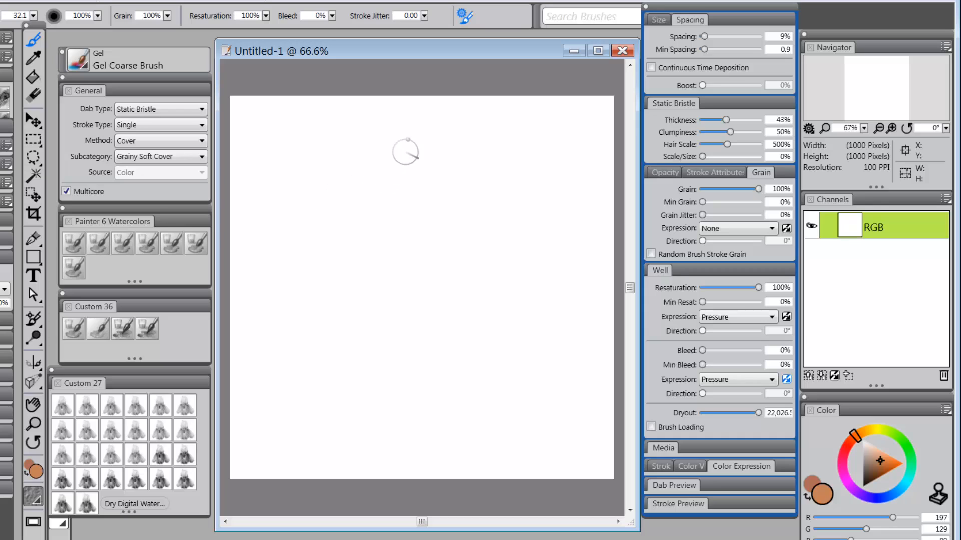
drag(405, 153, 336, 343)
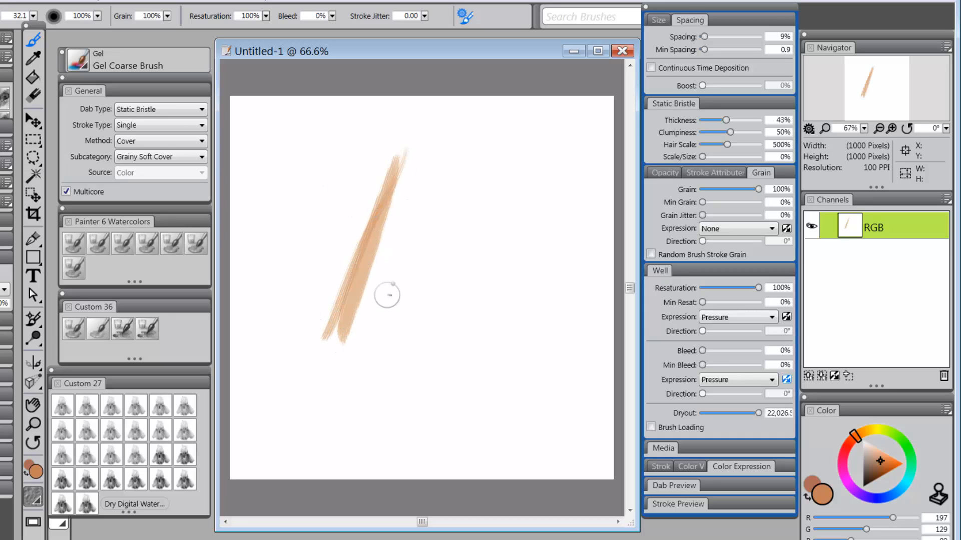
drag(381, 288, 514, 148)
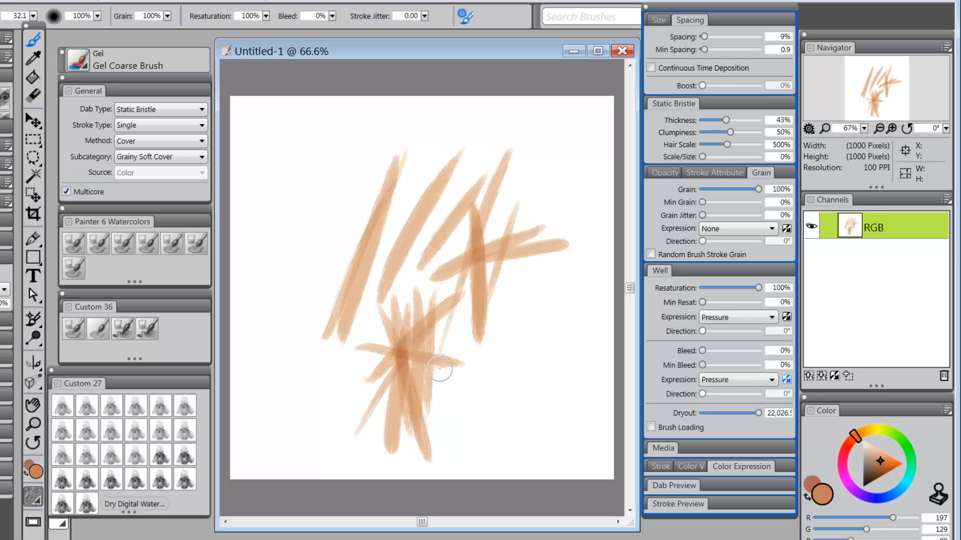
drag(441, 367, 493, 288)
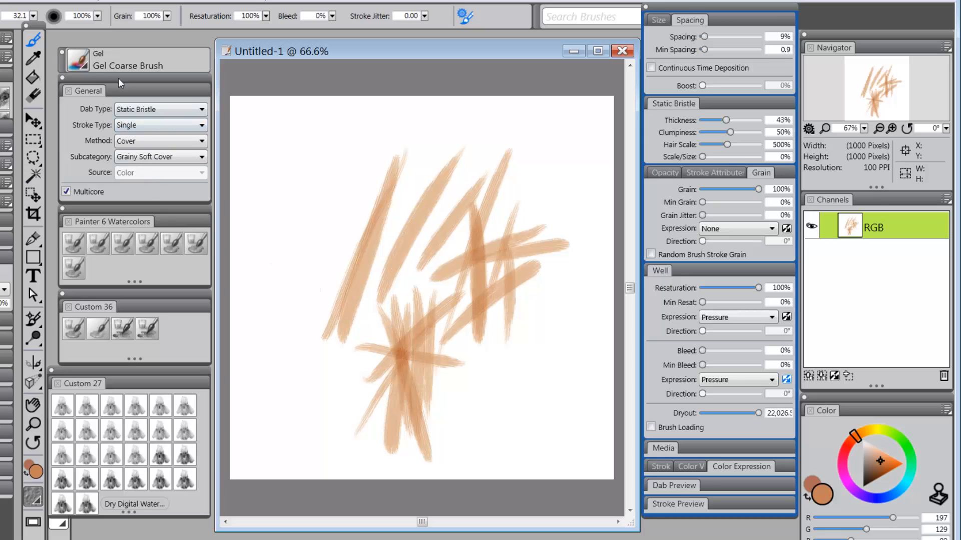
- Load Gel Fractal Jitter and paint broad cloudy brown strokes on the canvas left beside the coarse streaks
click(77, 59)
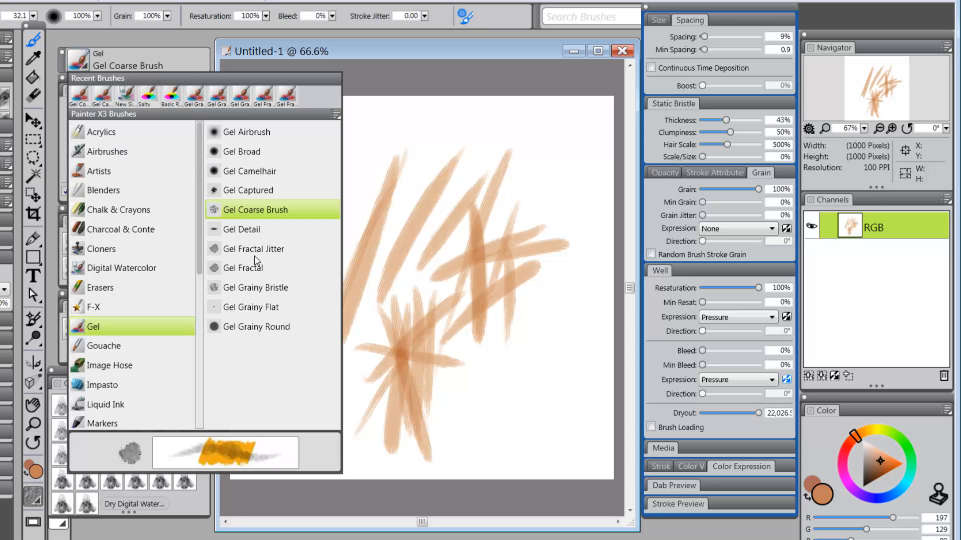
mouse_move(252, 275)
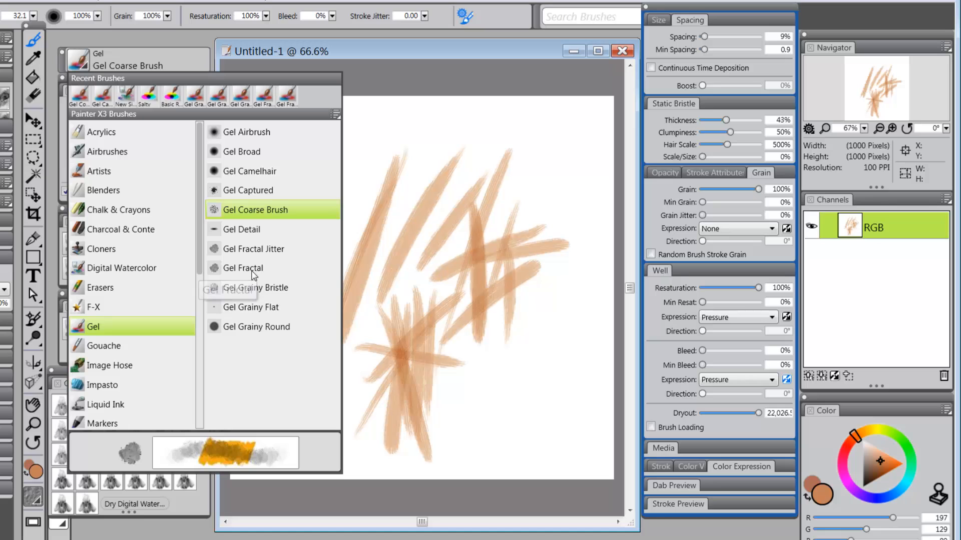
mouse_move(257, 249)
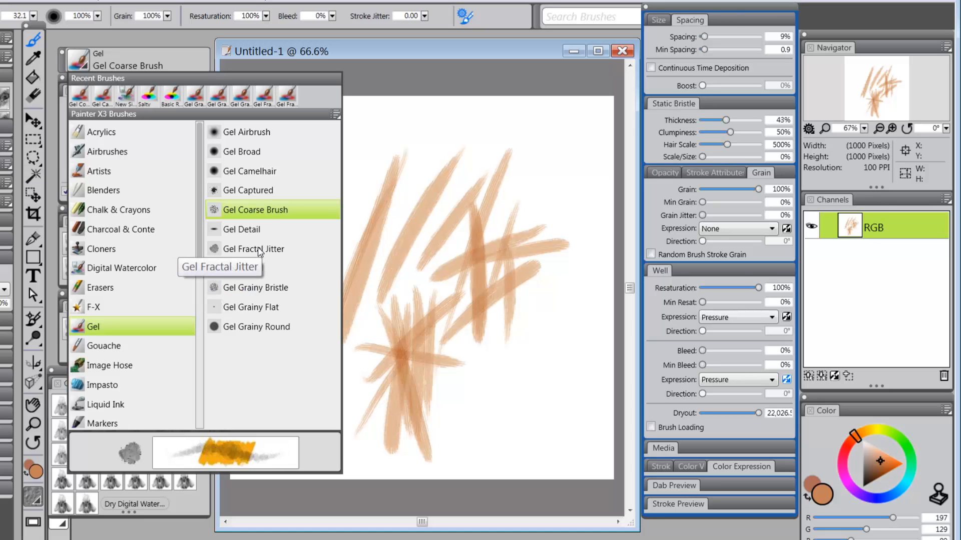
click(259, 249)
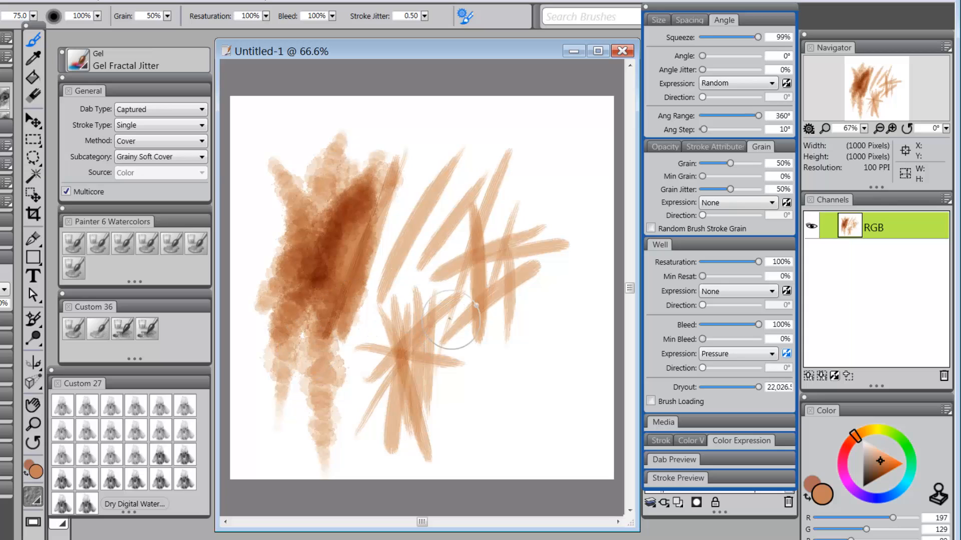
drag(472, 321, 407, 269)
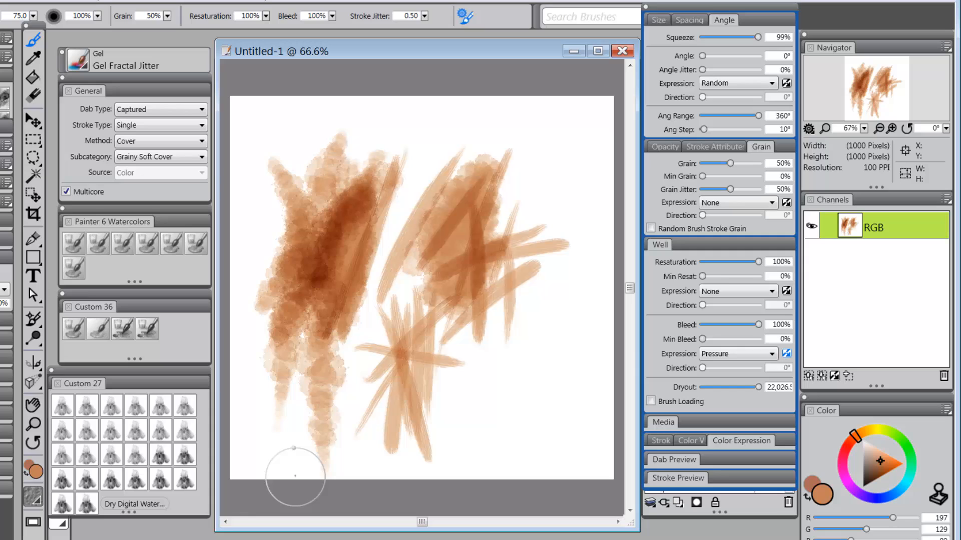
mouse_move(392, 359)
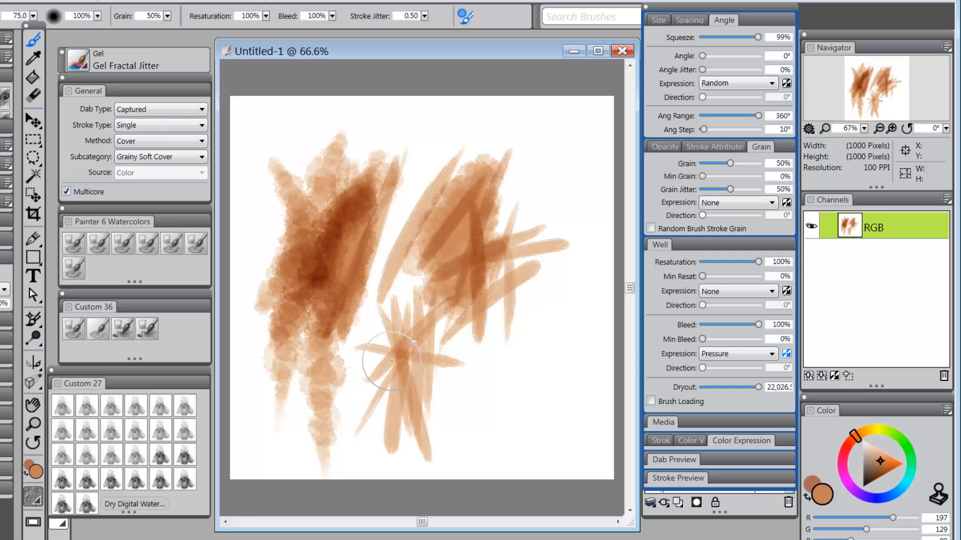